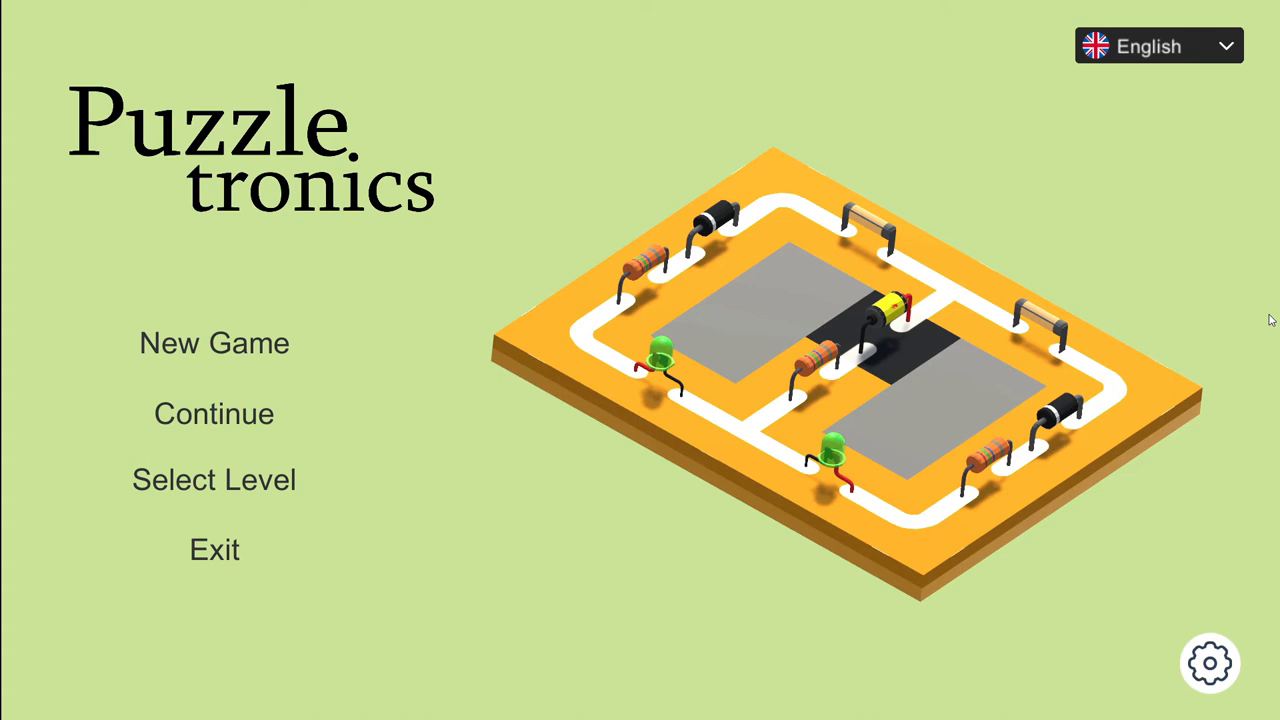
{"action": "mouse_move", "coordinate": [1173, 287]}
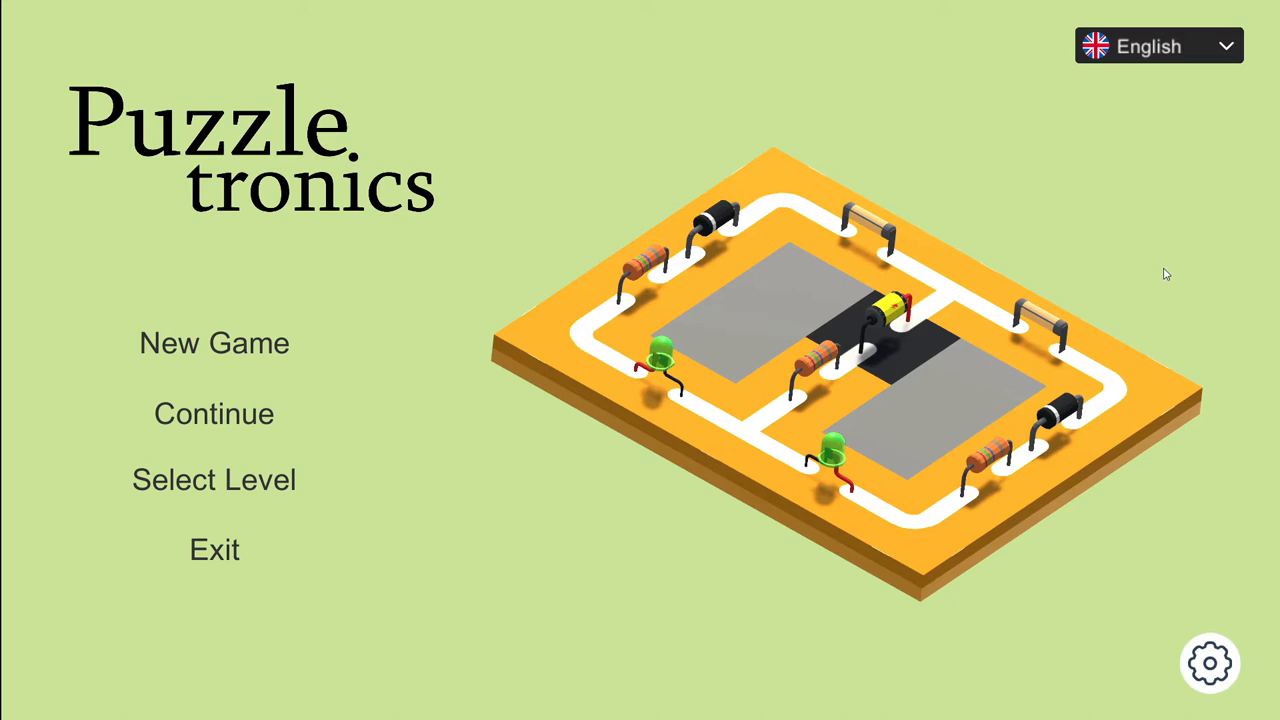
{"action": "mouse_move", "coordinate": [812, 242]}
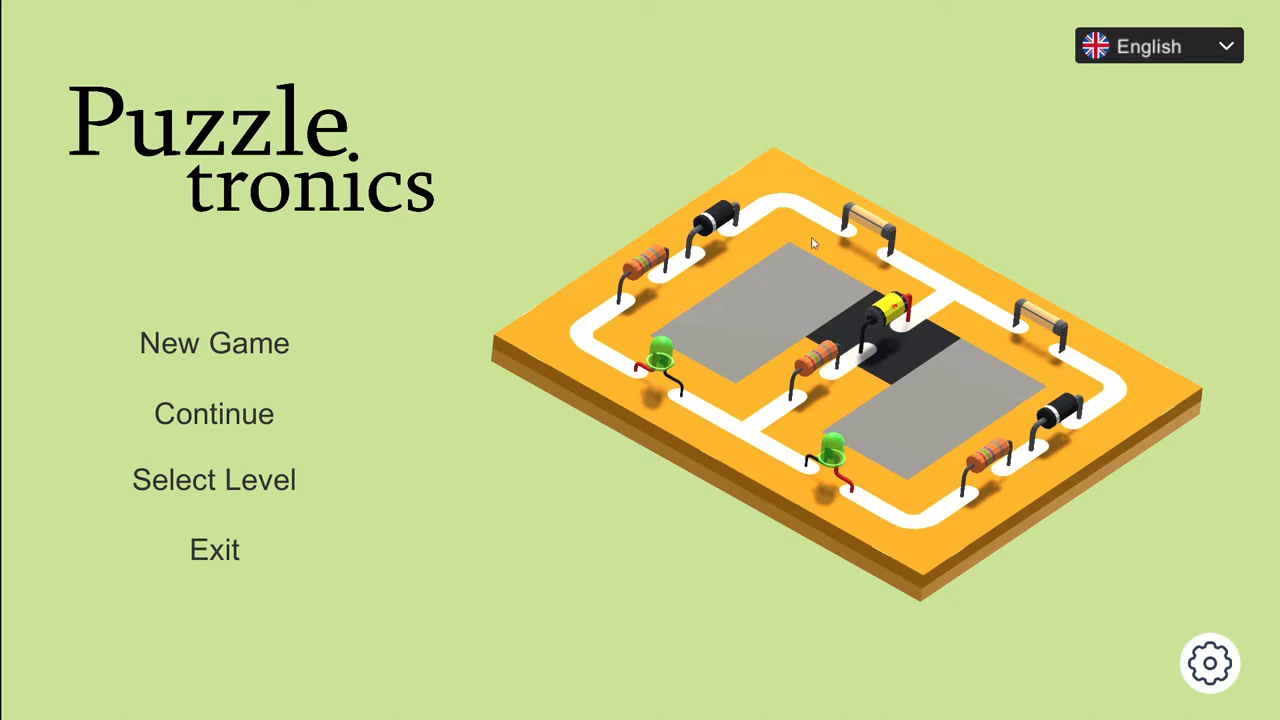
{"action": "mouse_move", "coordinate": [987, 296]}
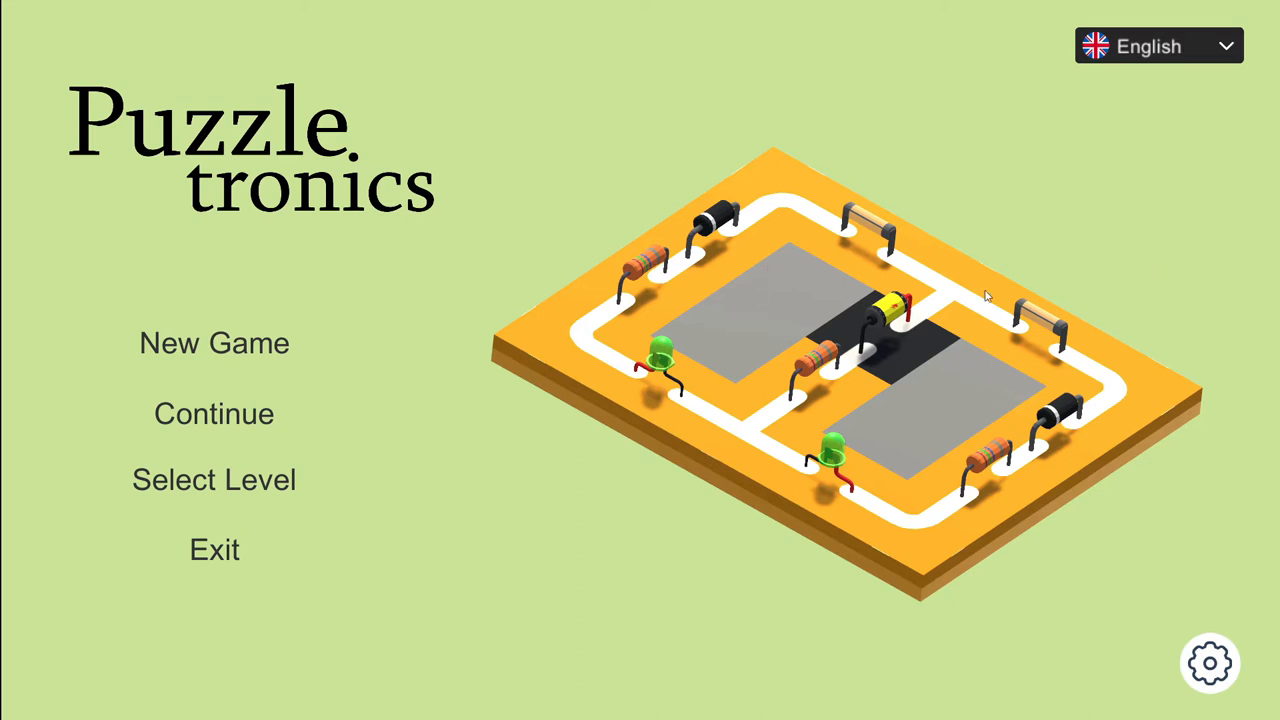
{"action": "mouse_move", "coordinate": [214, 343]}
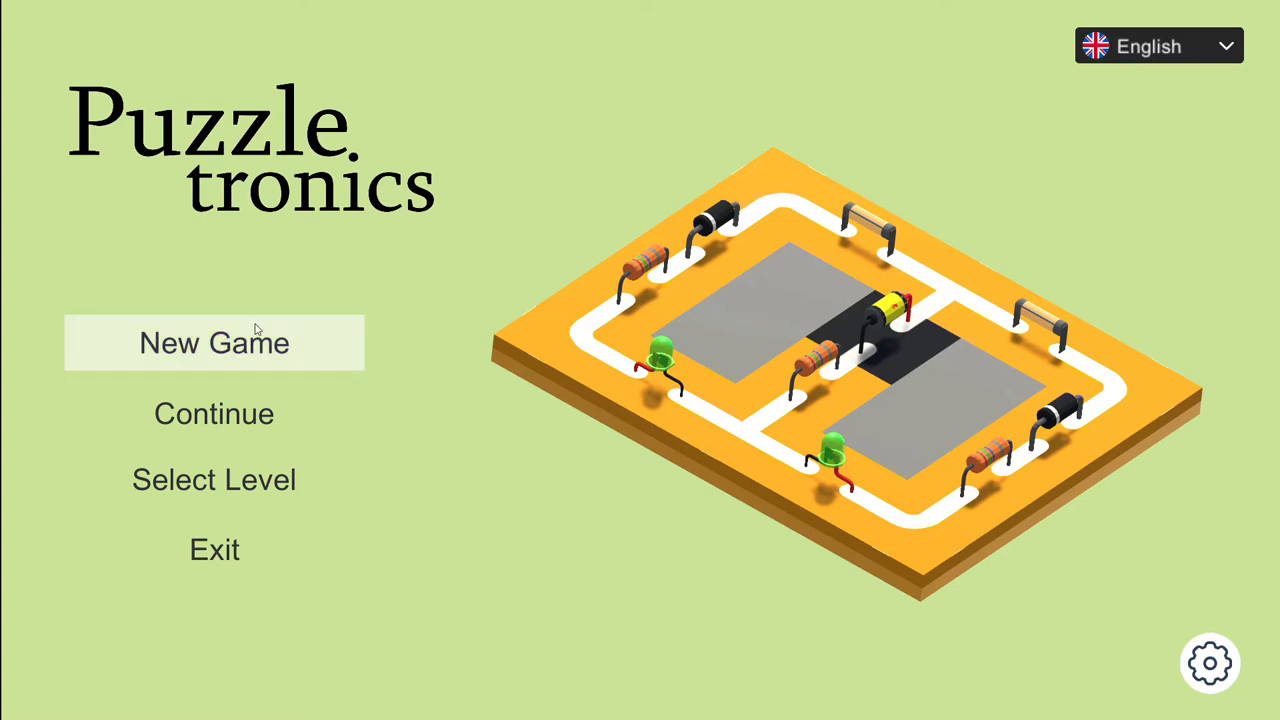
- Start a new game to reach the first red board with LED, resistor and battery
{"action": "left_click", "coordinate": [214, 342]}
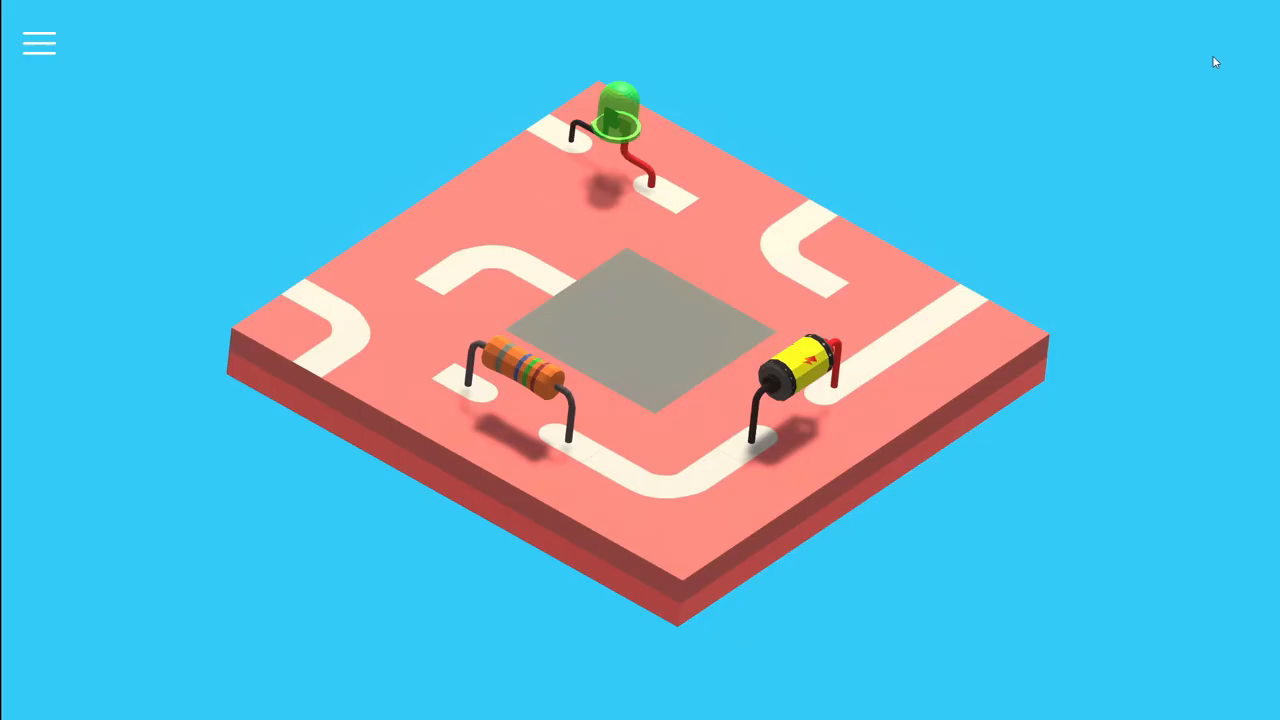
{"action": "mouse_move", "coordinate": [982, 191]}
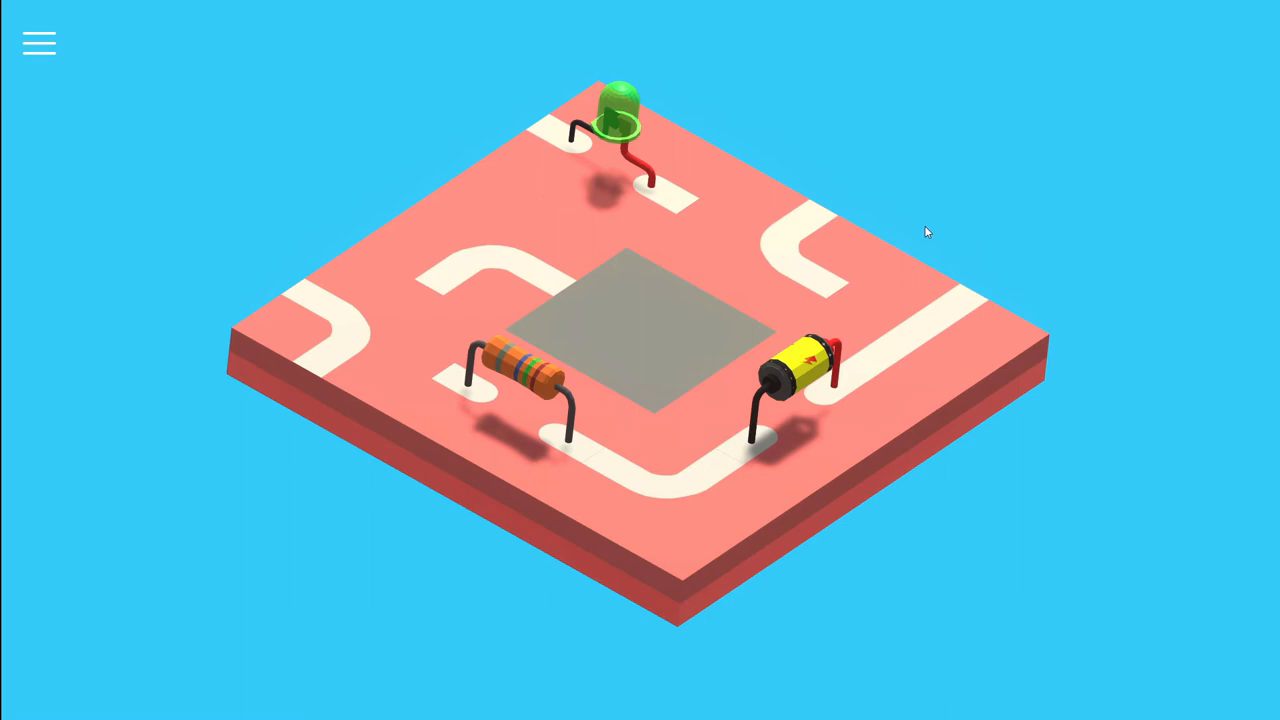
{"action": "mouse_move", "coordinate": [925, 226]}
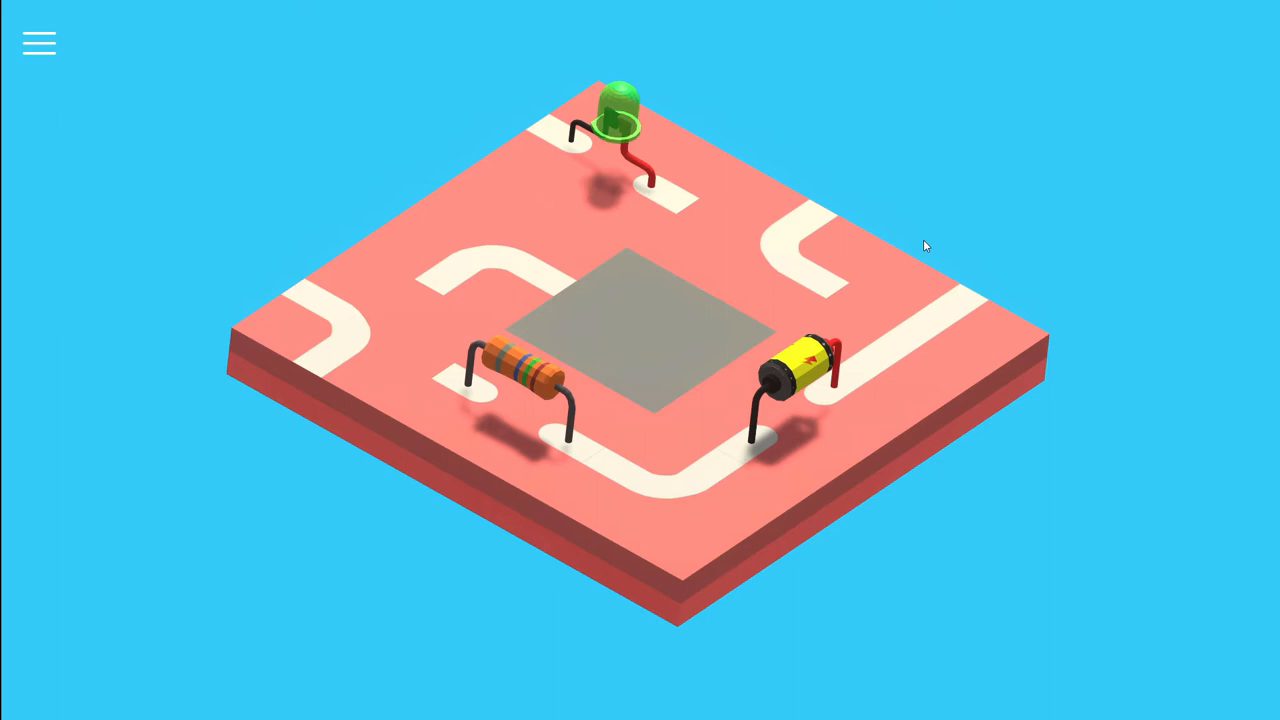
{"action": "mouse_move", "coordinate": [870, 367]}
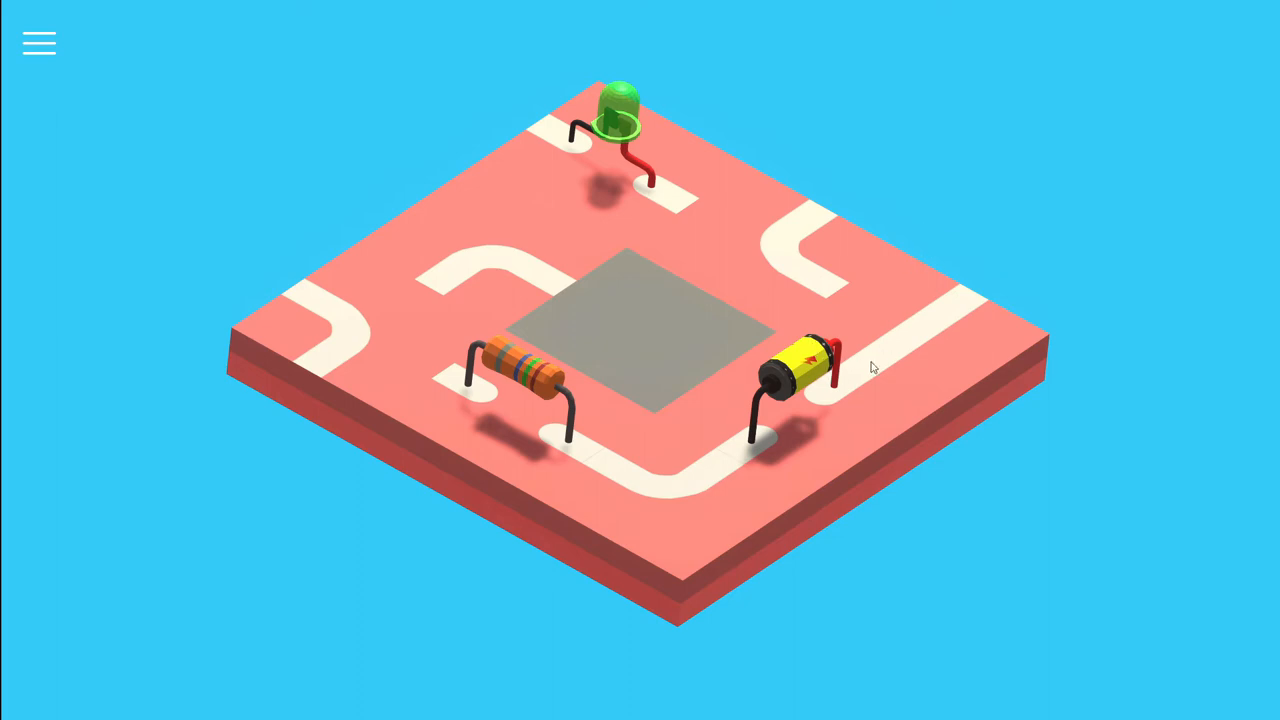
{"action": "mouse_move", "coordinate": [238, 201]}
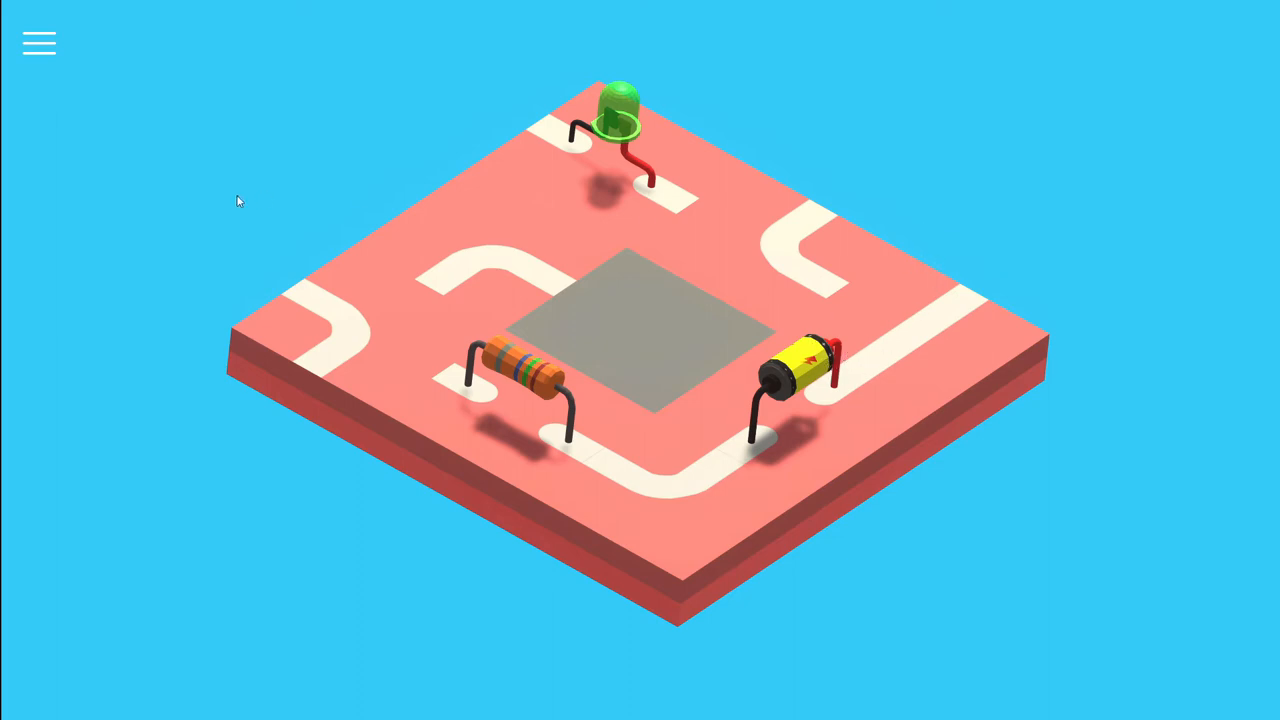
{"action": "mouse_move", "coordinate": [795, 460]}
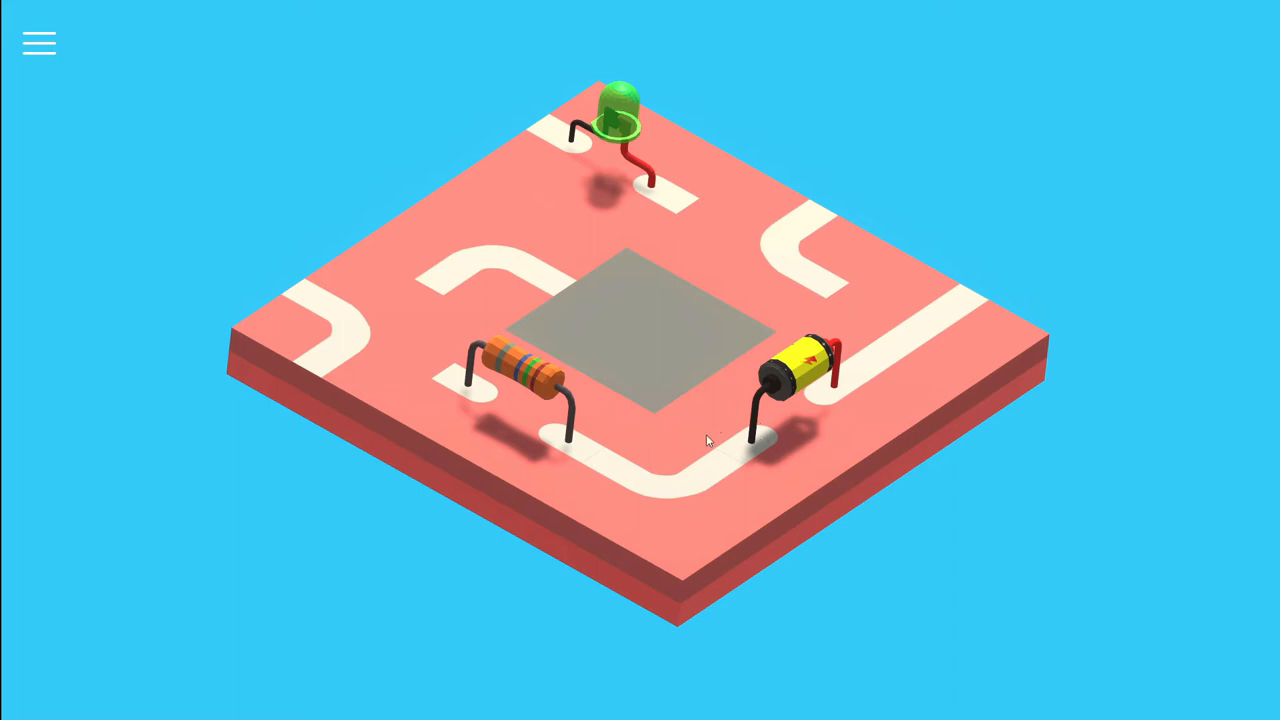
{"action": "mouse_move", "coordinate": [824, 229]}
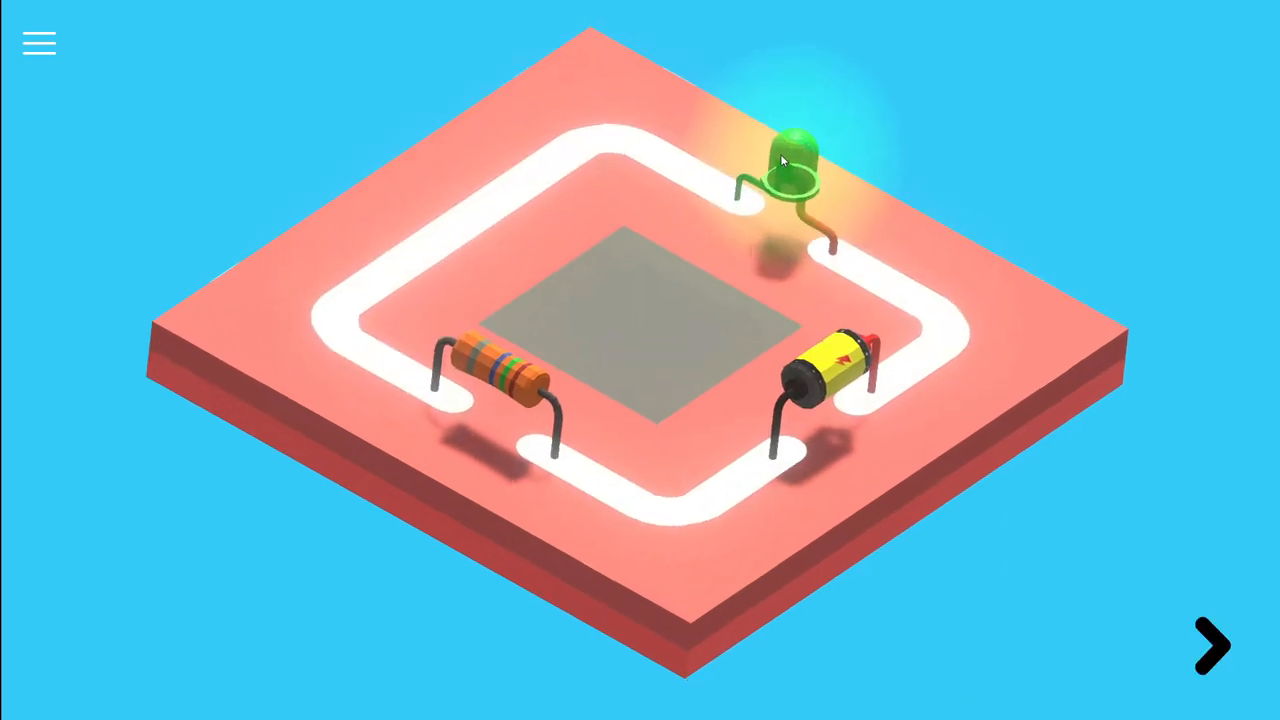
{"action": "mouse_move", "coordinate": [965, 298]}
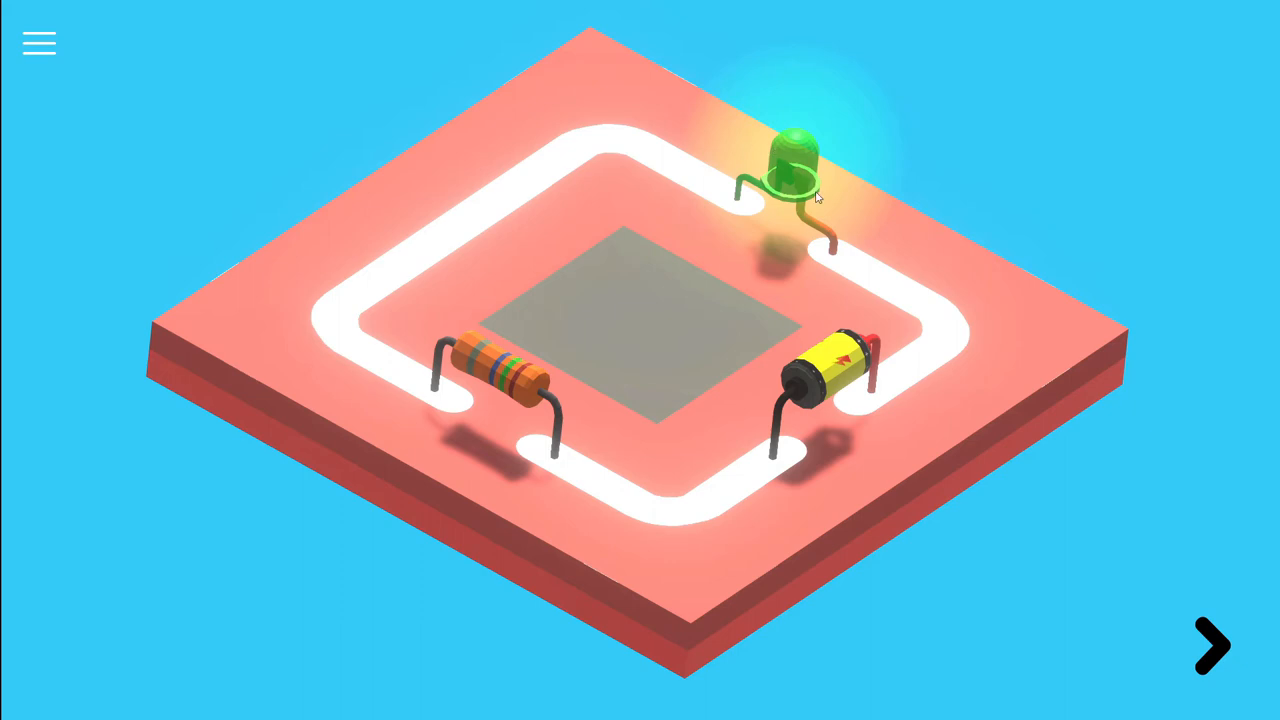
{"action": "mouse_move", "coordinate": [833, 355]}
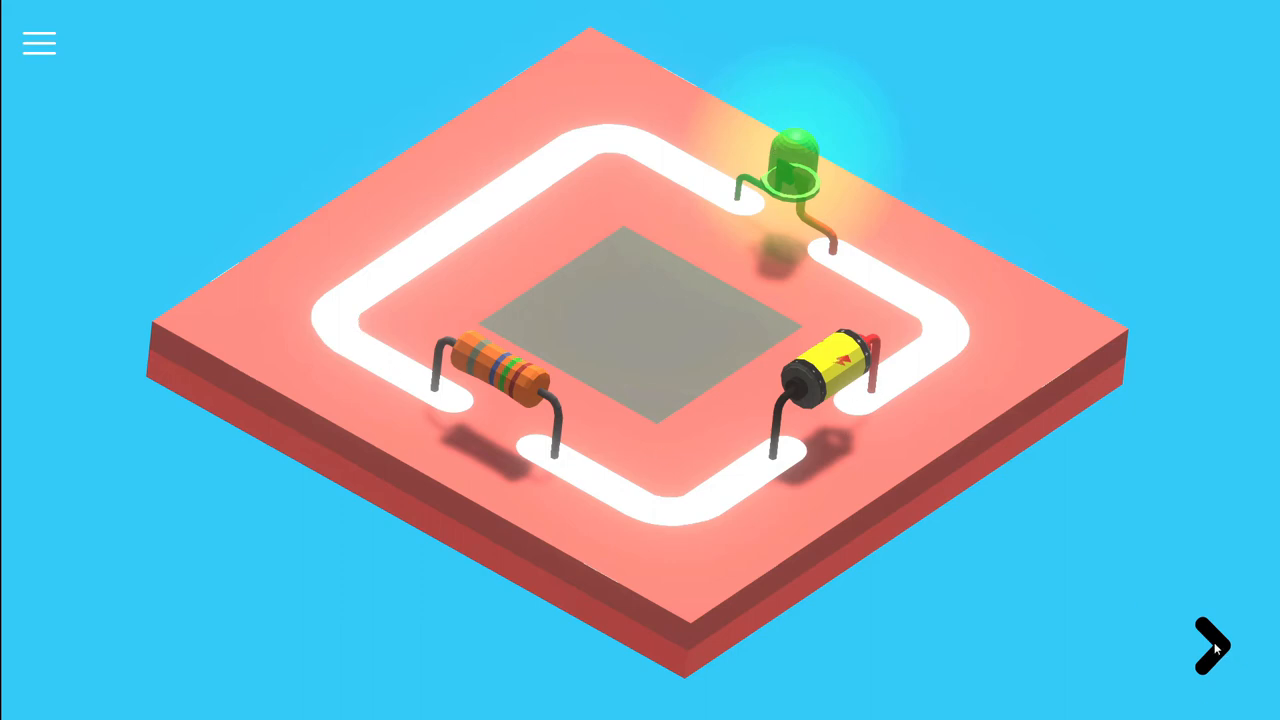
- Advance to the green second level with its battery, two resistors and LED
{"action": "left_click", "coordinate": [1212, 645]}
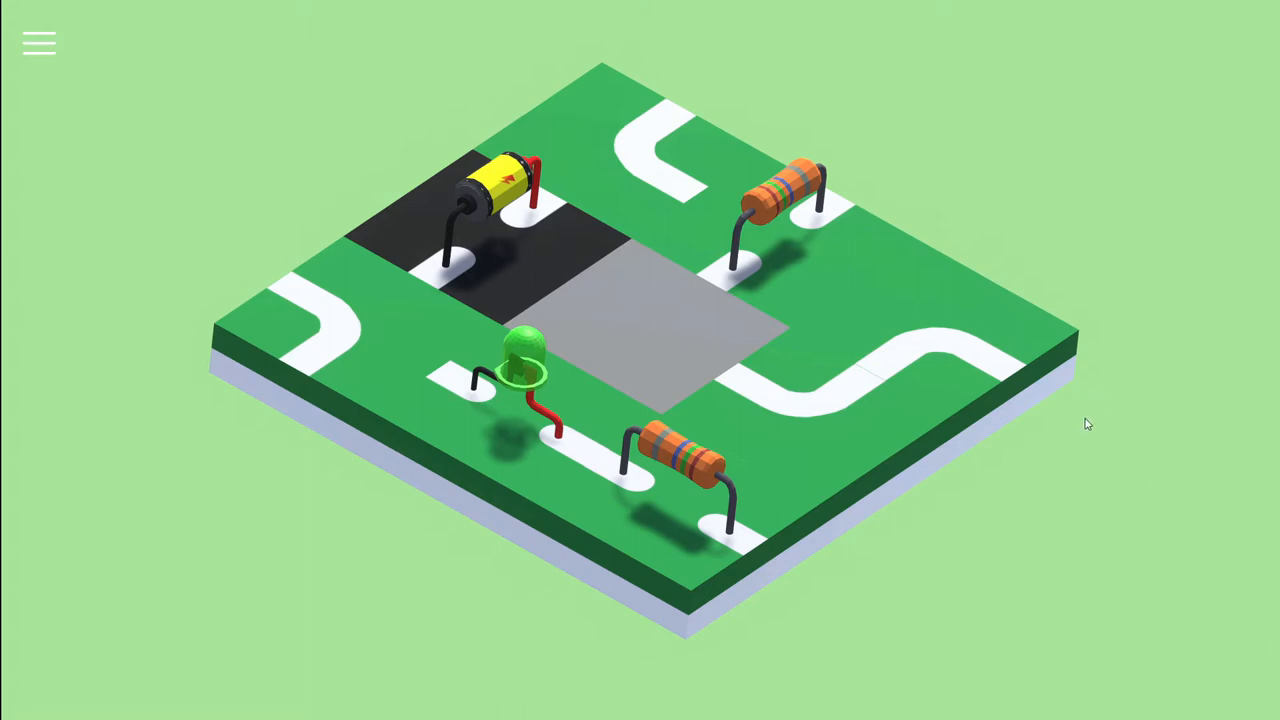
{"action": "mouse_move", "coordinate": [1076, 433]}
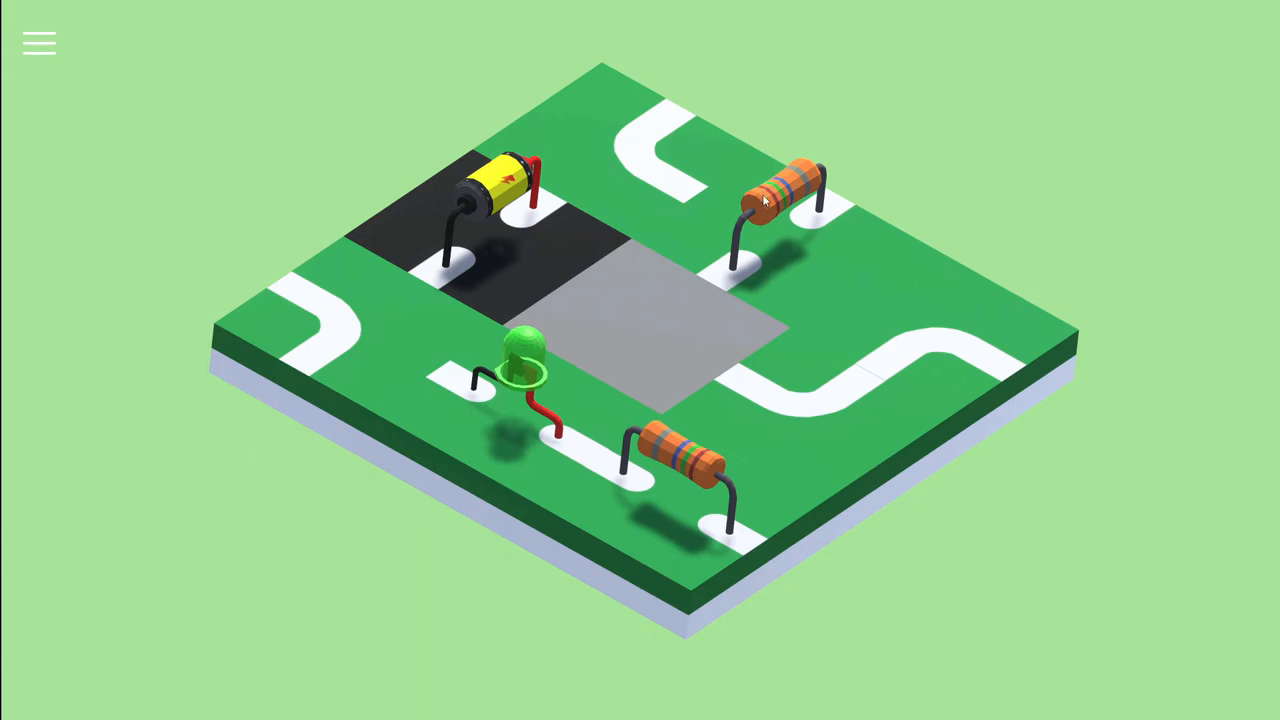
{"action": "mouse_move", "coordinate": [878, 244]}
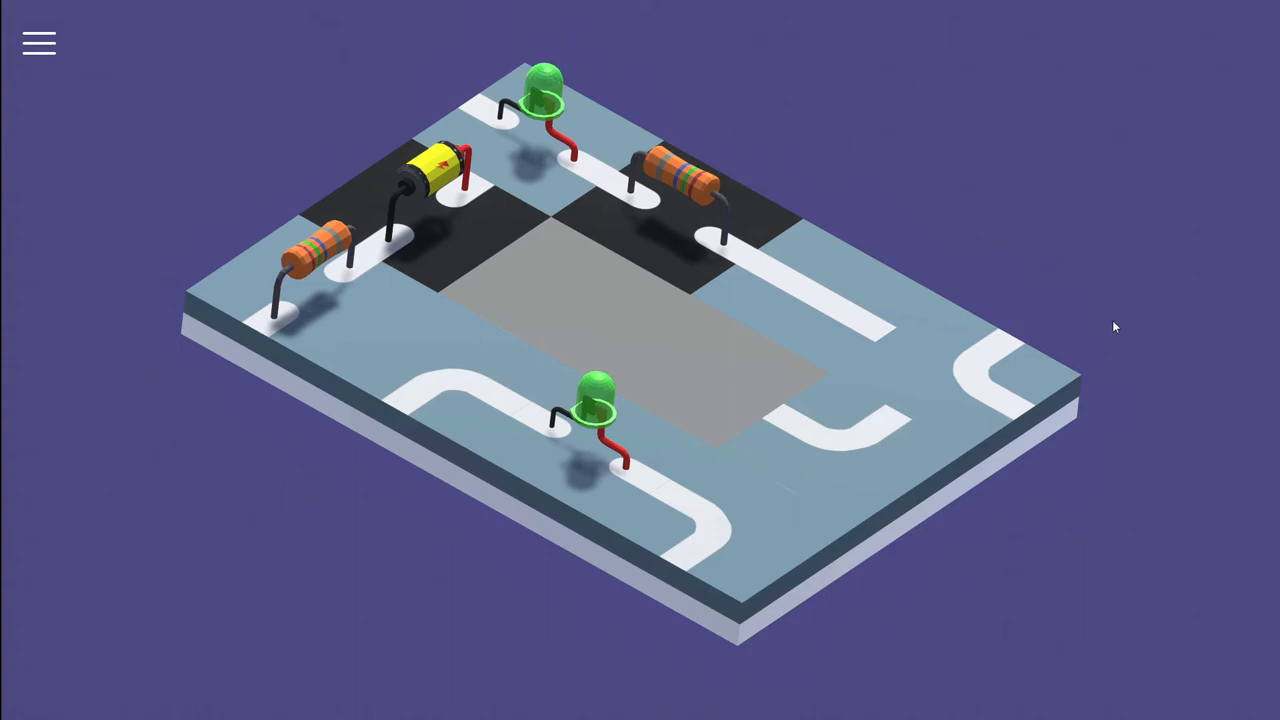
{"action": "mouse_move", "coordinate": [470, 233]}
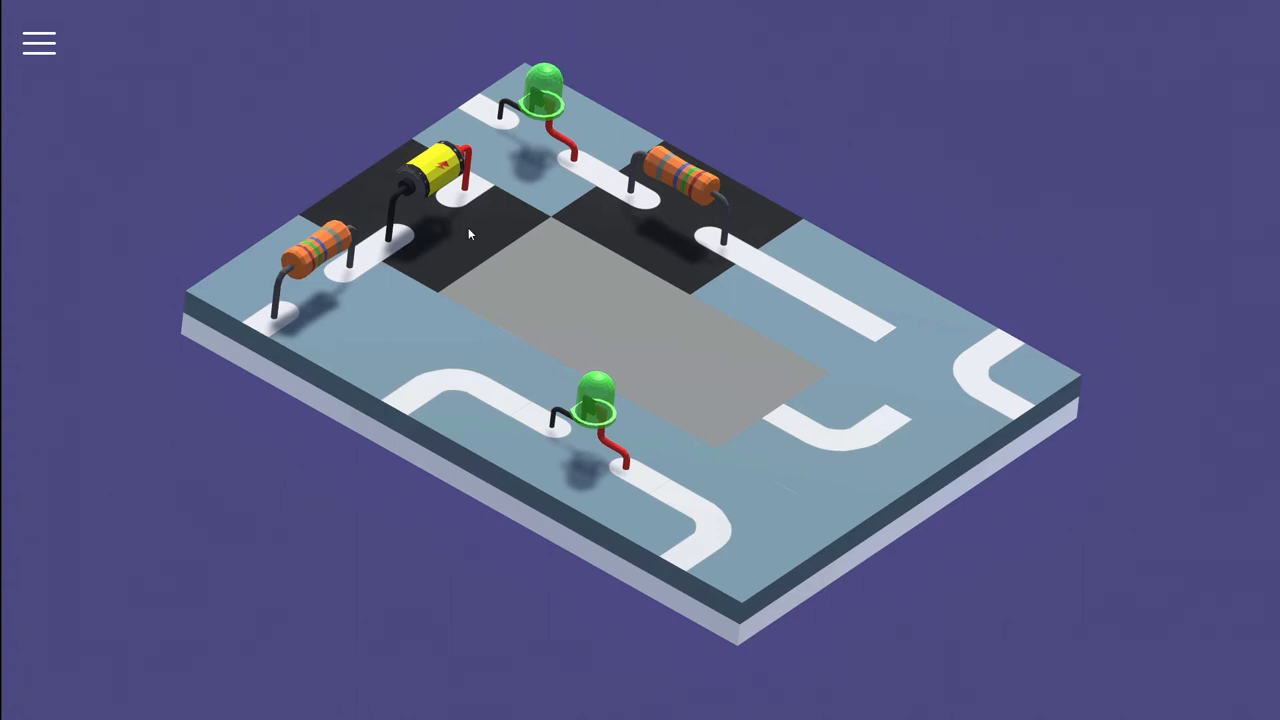
{"action": "mouse_move", "coordinate": [753, 329]}
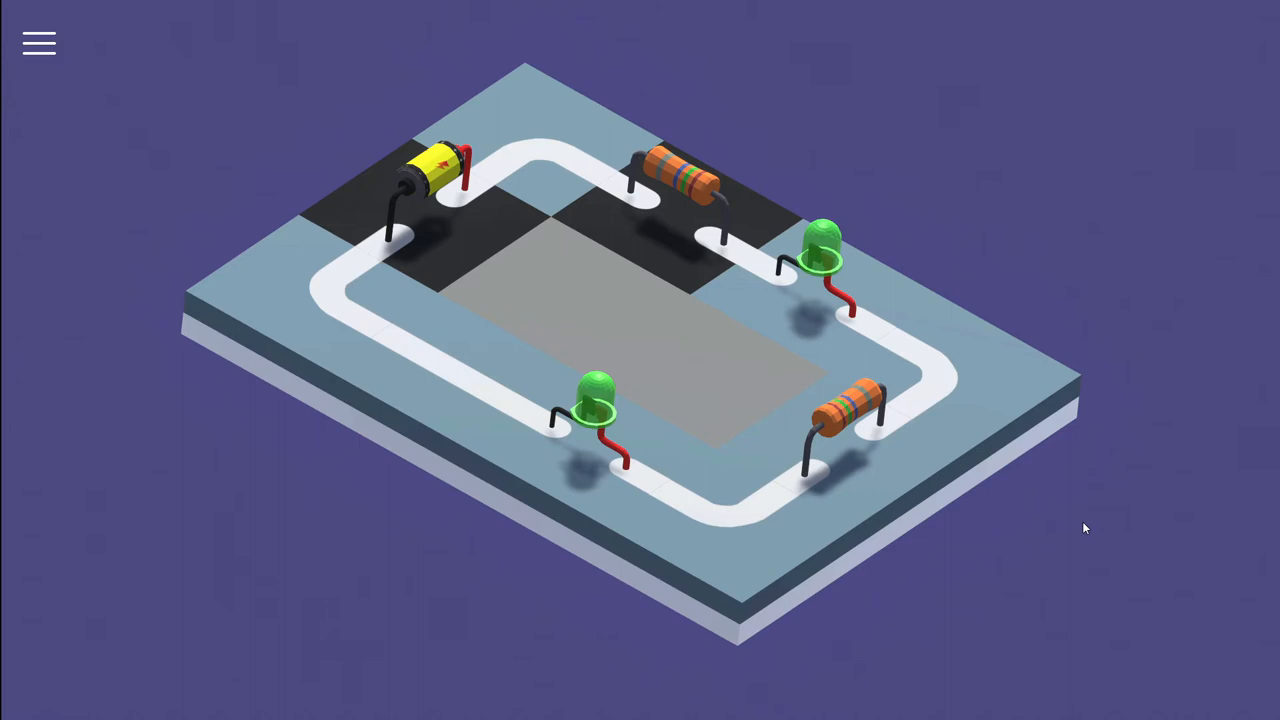
{"action": "mouse_move", "coordinate": [675, 201]}
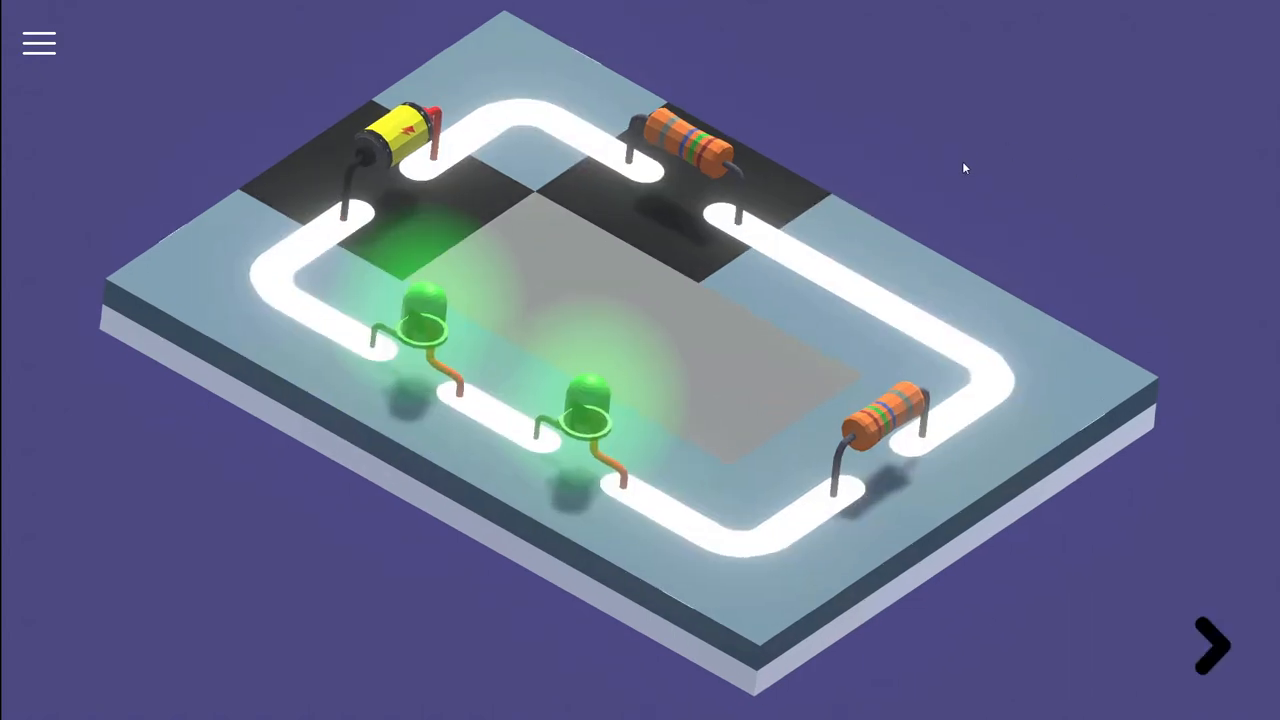
{"action": "mouse_move", "coordinate": [872, 203]}
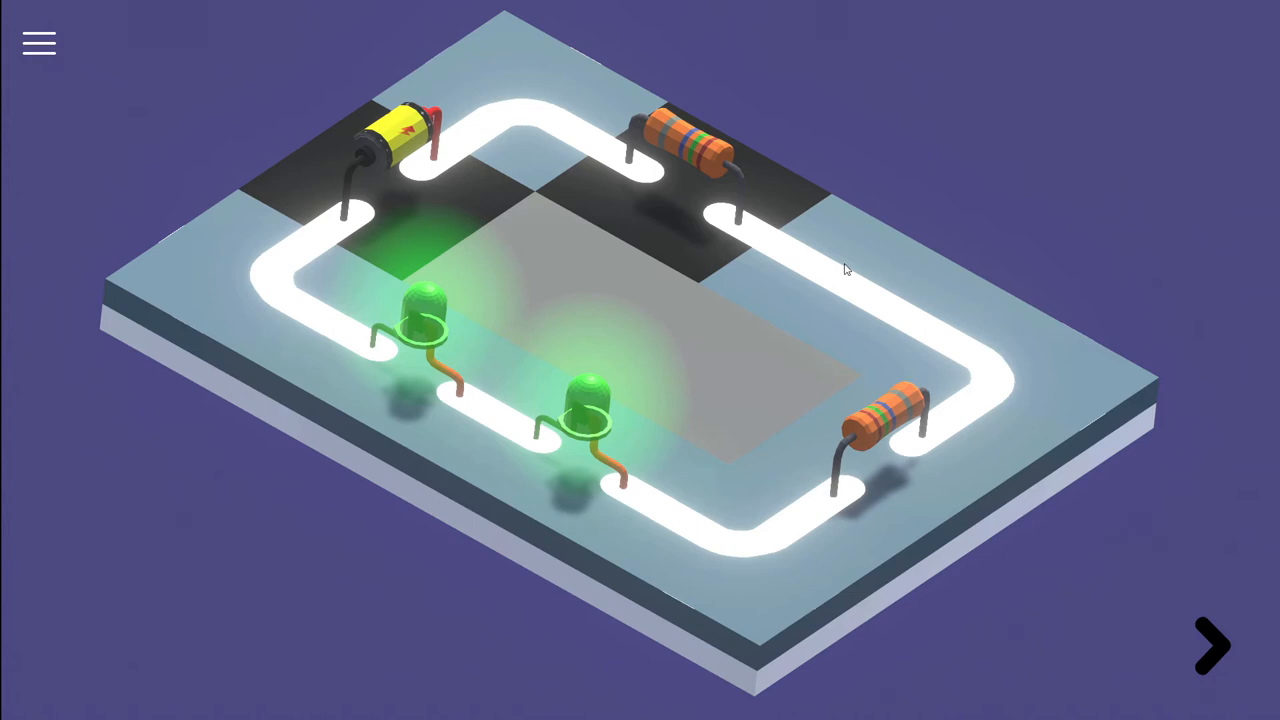
{"action": "mouse_move", "coordinate": [835, 213]}
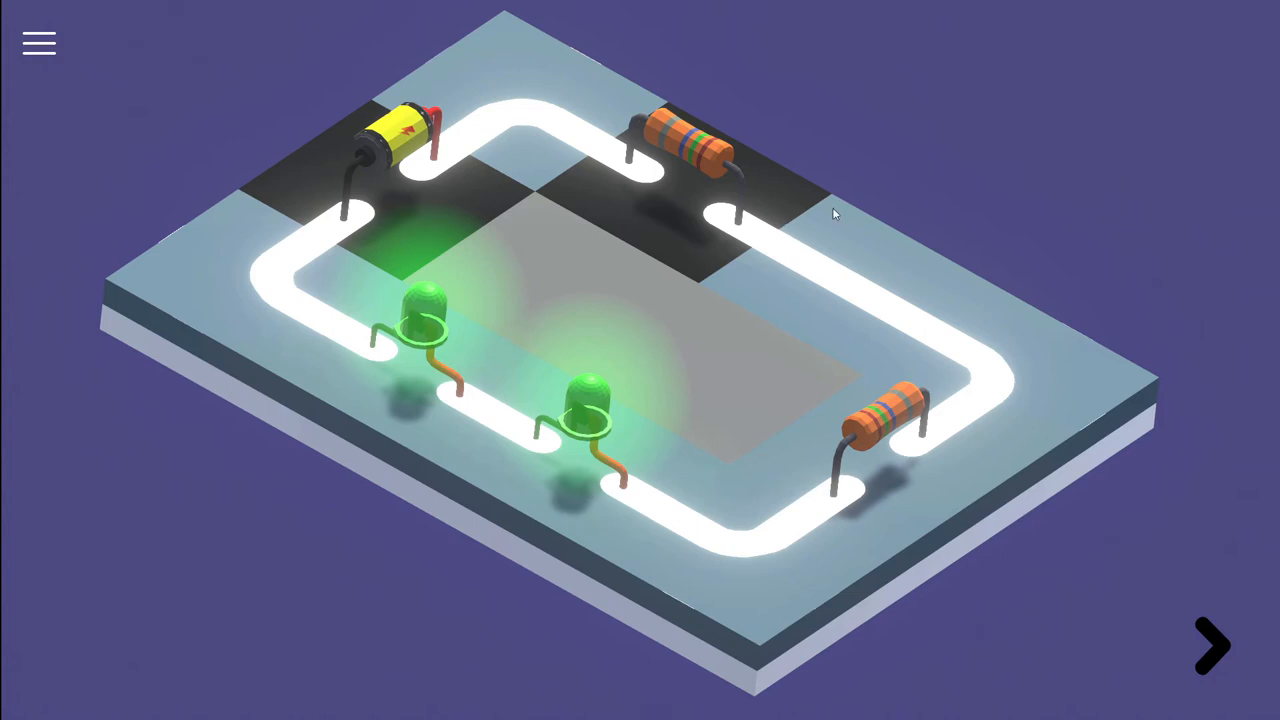
{"action": "mouse_move", "coordinate": [644, 487]}
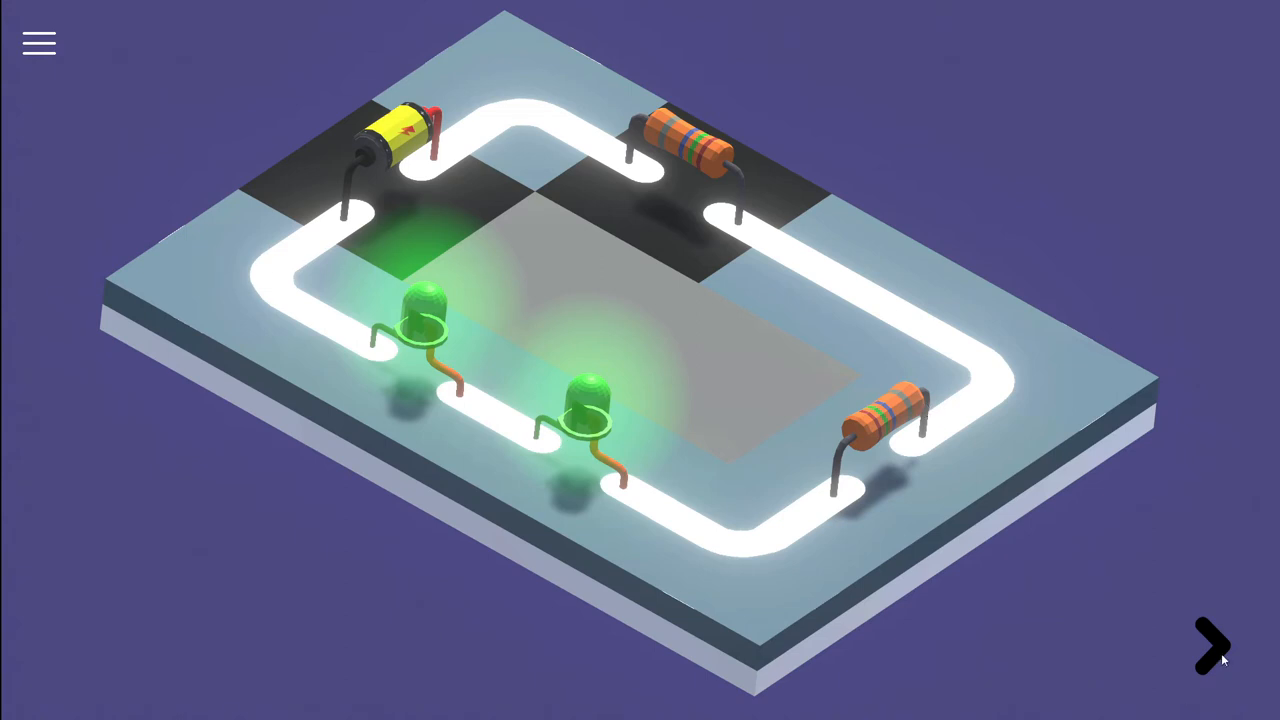
- Advance to the orange third level board with battery, resistors and two LEDs
{"action": "left_click", "coordinate": [1211, 645]}
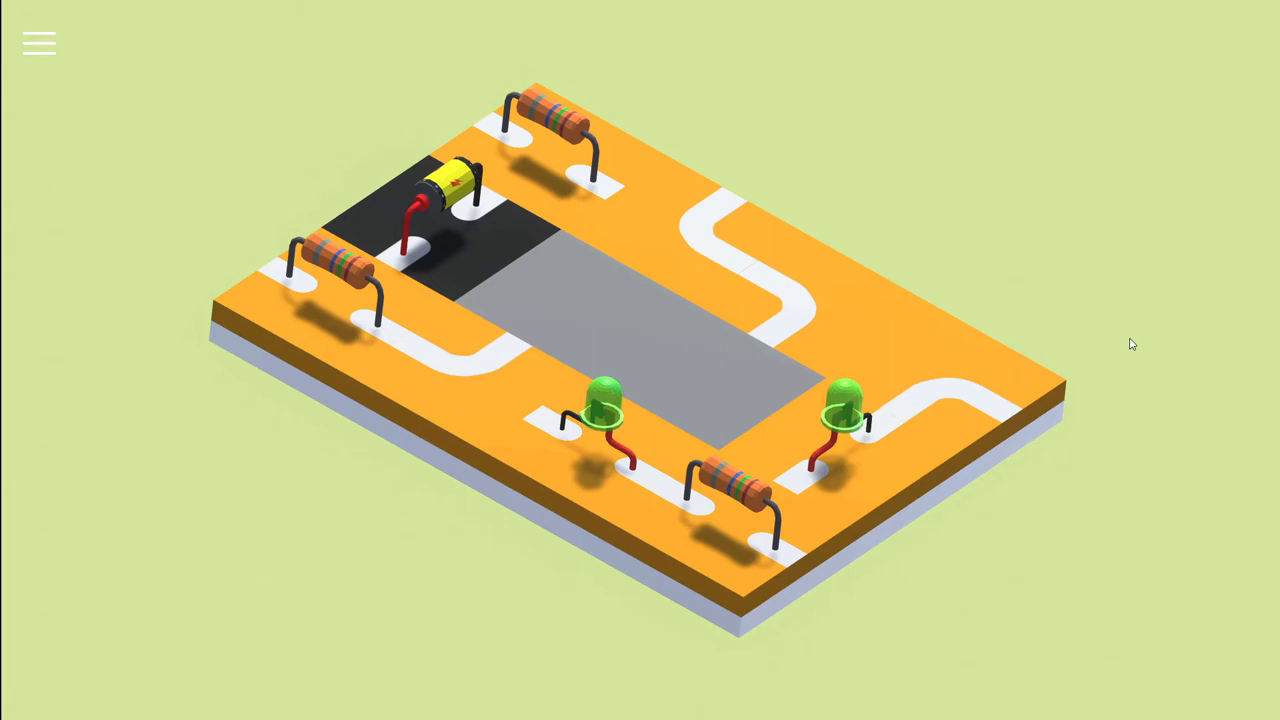
{"action": "mouse_move", "coordinate": [408, 214]}
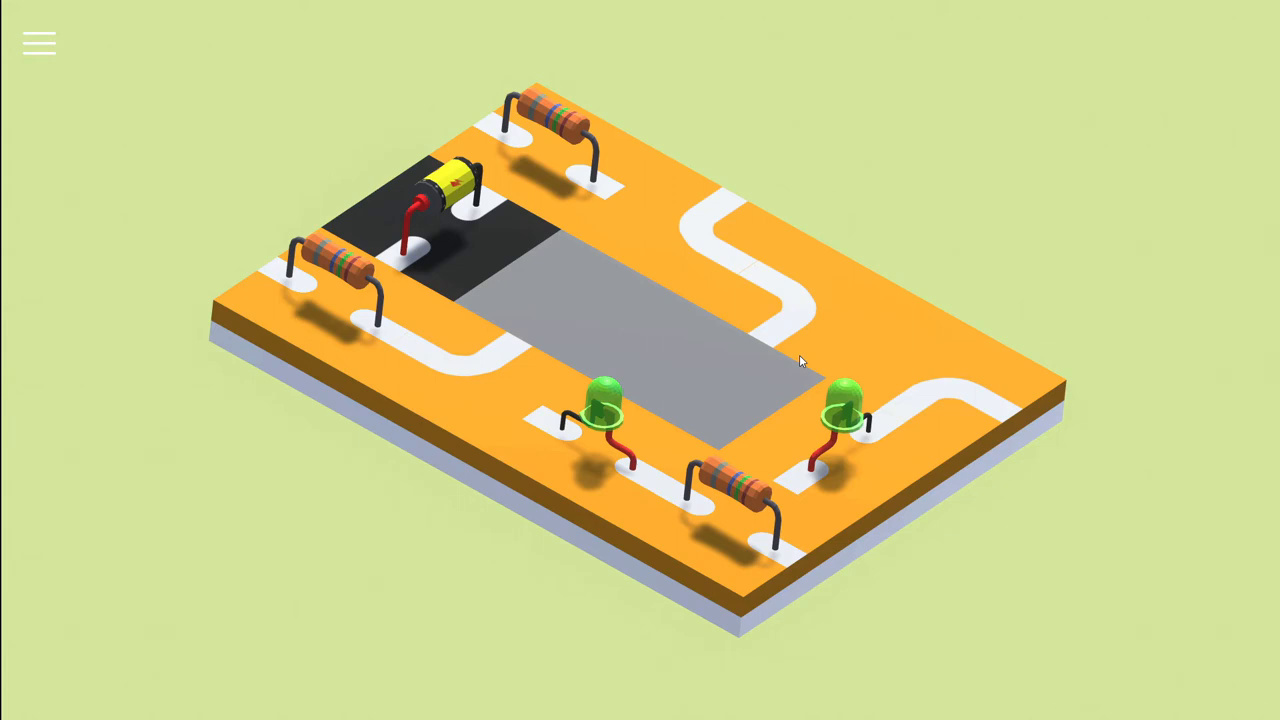
{"action": "mouse_move", "coordinate": [597, 434]}
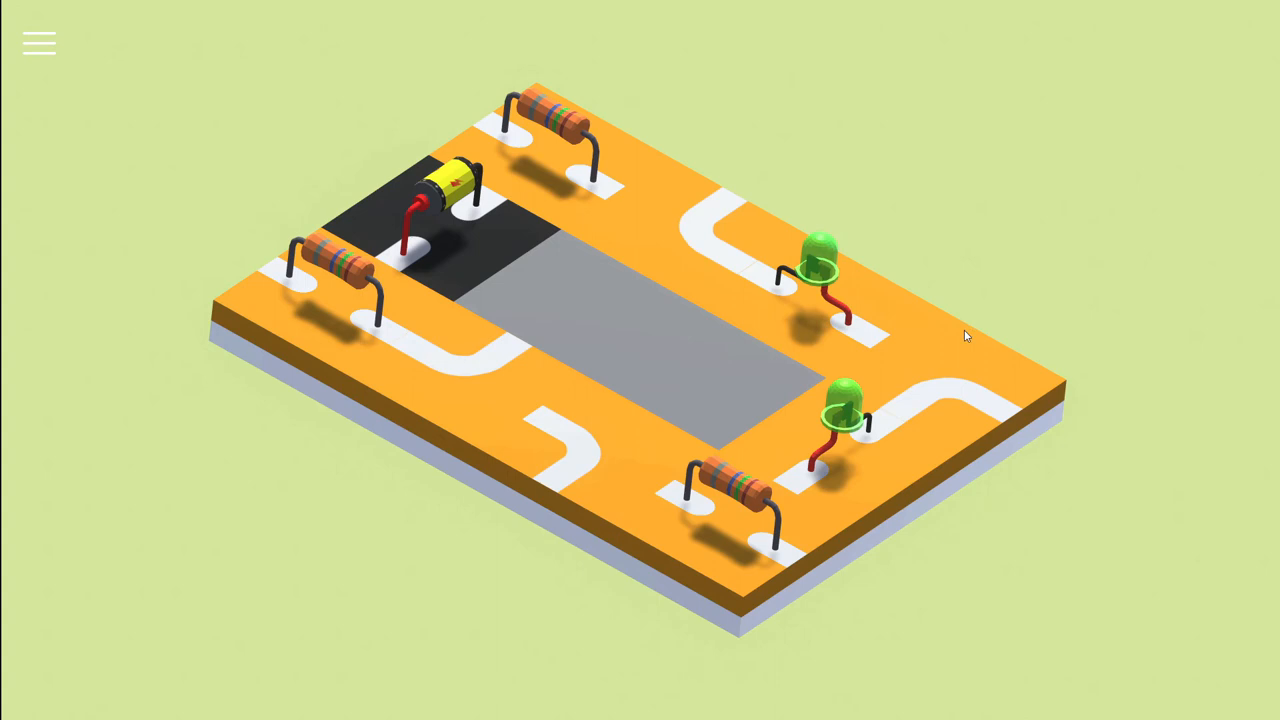
{"action": "mouse_move", "coordinate": [333, 285]}
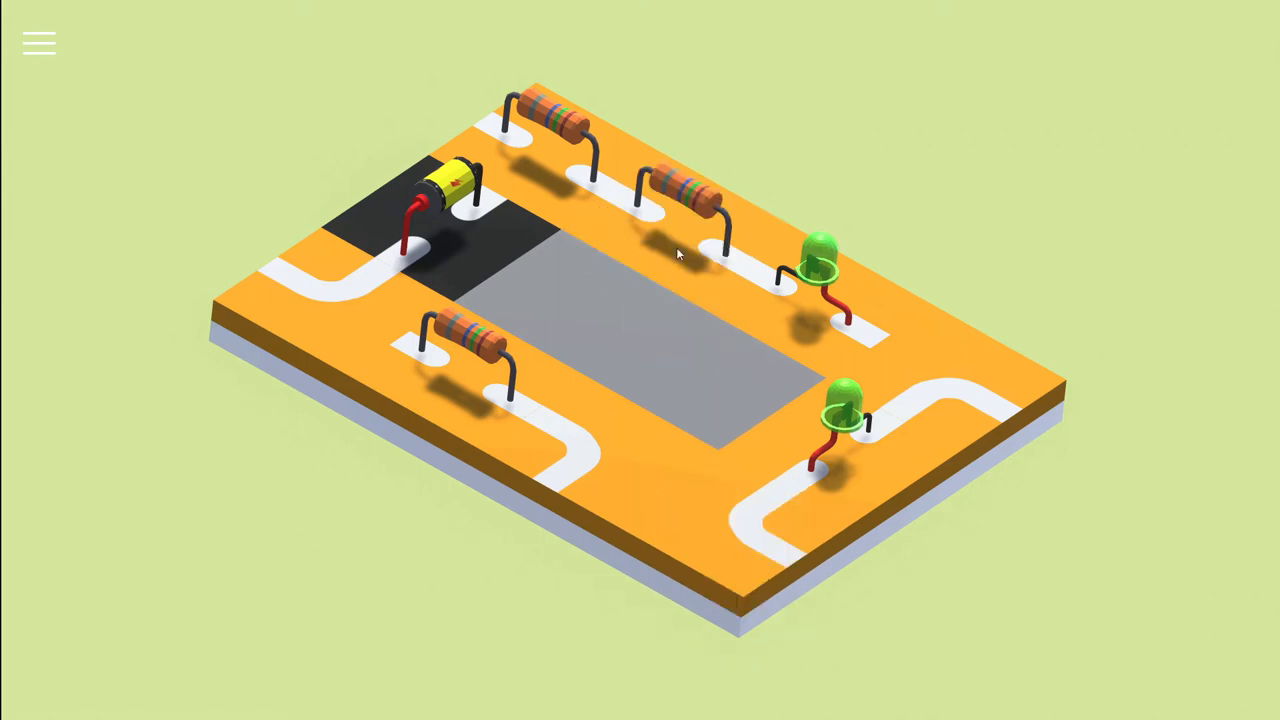
{"action": "mouse_move", "coordinate": [537, 140]}
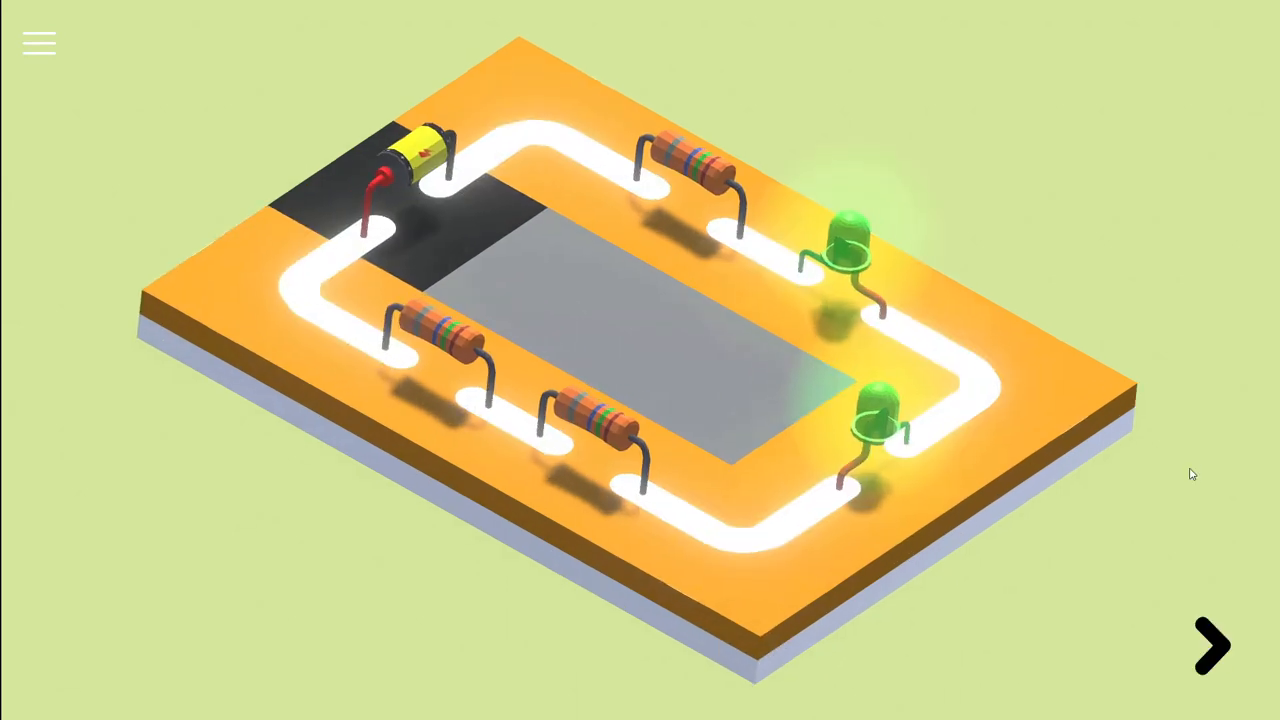
{"action": "mouse_move", "coordinate": [624, 224]}
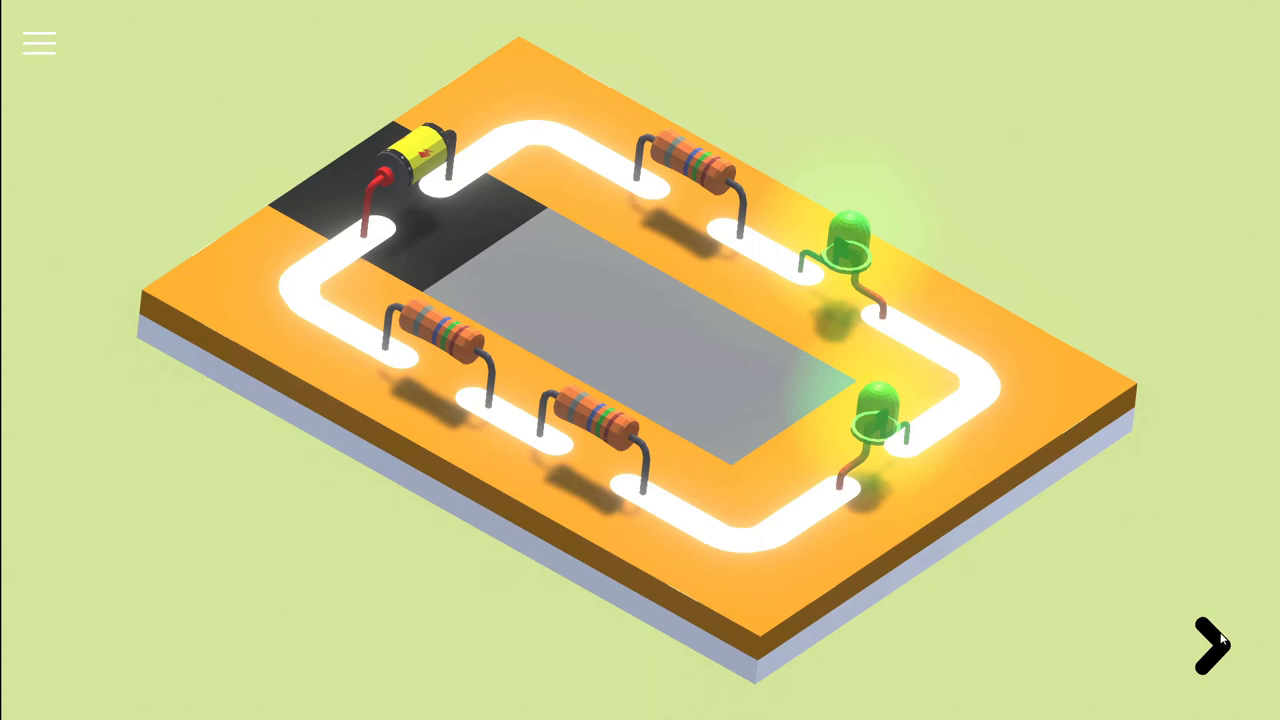
- Advance to the blue fourth board and slide a tile to close its LED circuit
{"action": "left_click", "coordinate": [1211, 645]}
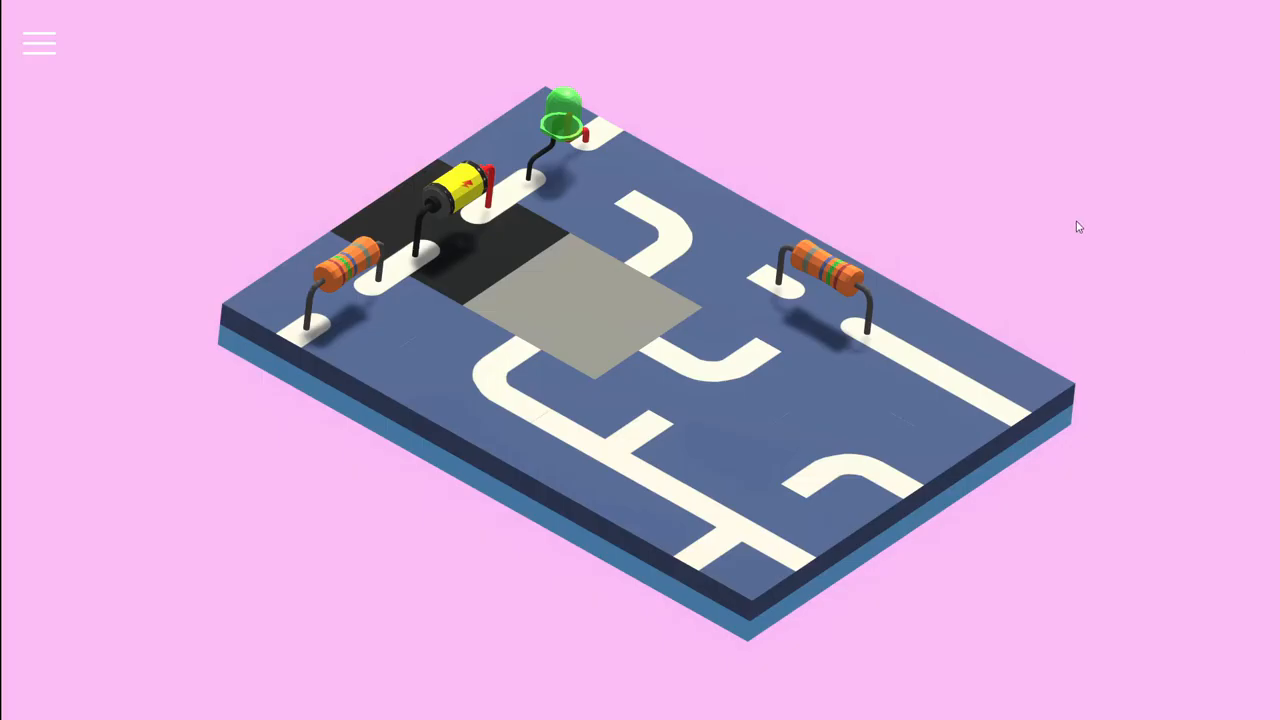
{"action": "mouse_move", "coordinate": [621, 150]}
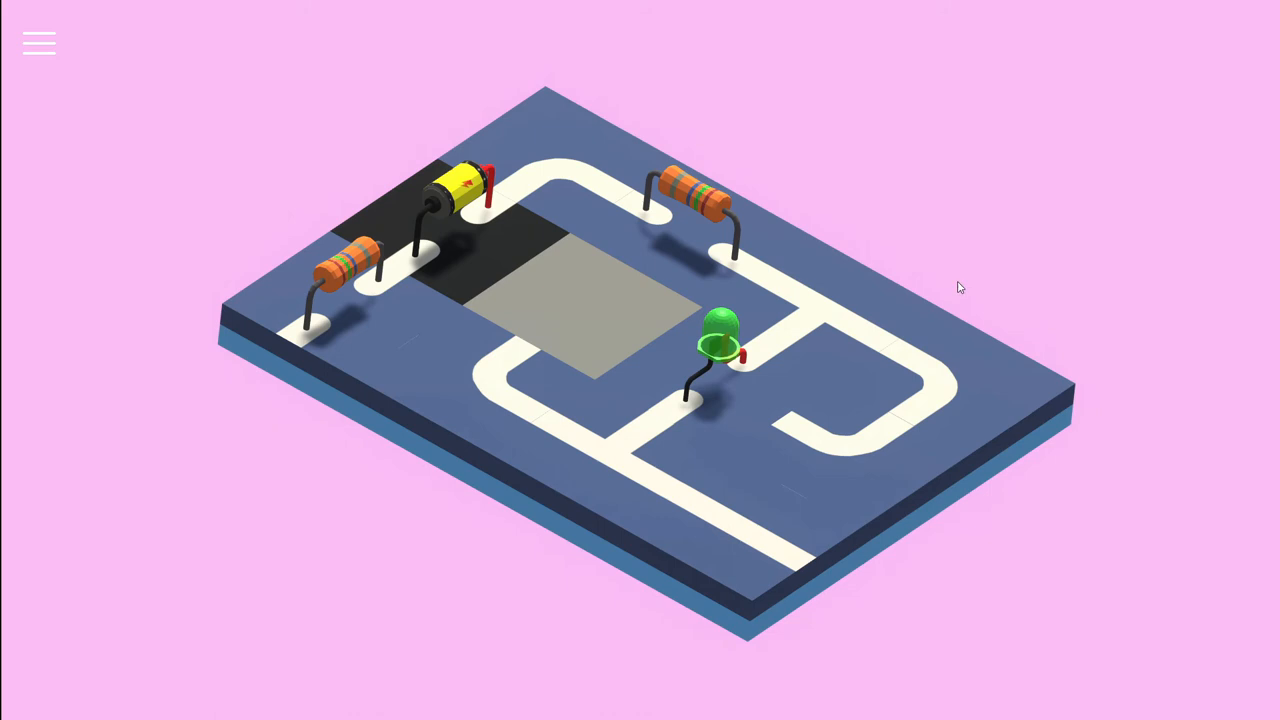
{"action": "mouse_move", "coordinate": [940, 308]}
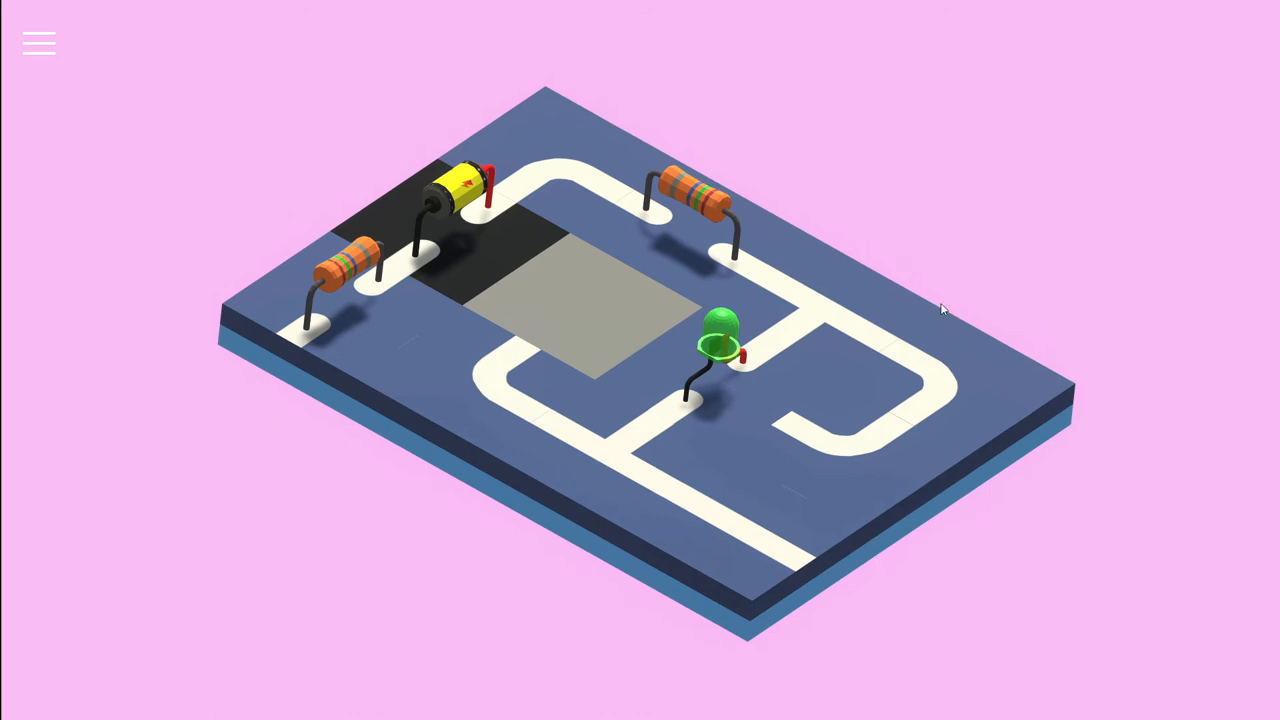
{"action": "mouse_move", "coordinate": [840, 435]}
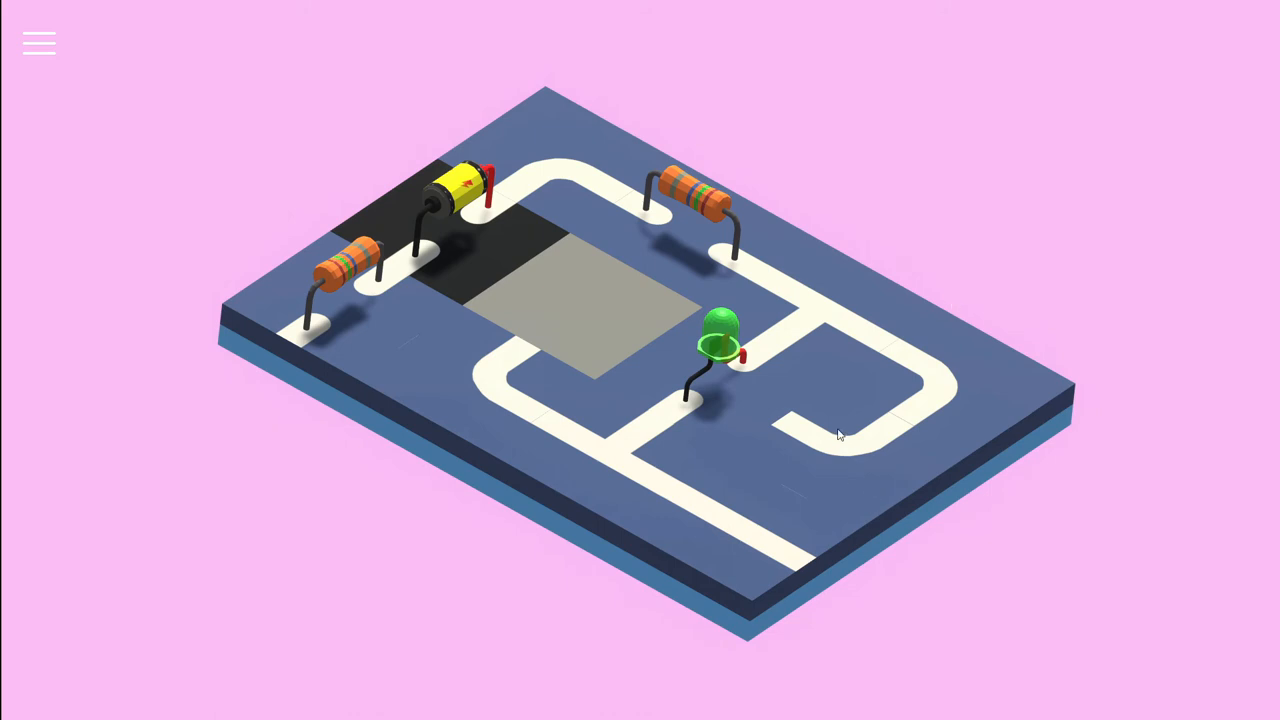
{"action": "left_click_drag", "start_coordinate": [355, 265], "coordinate": [850, 420]}
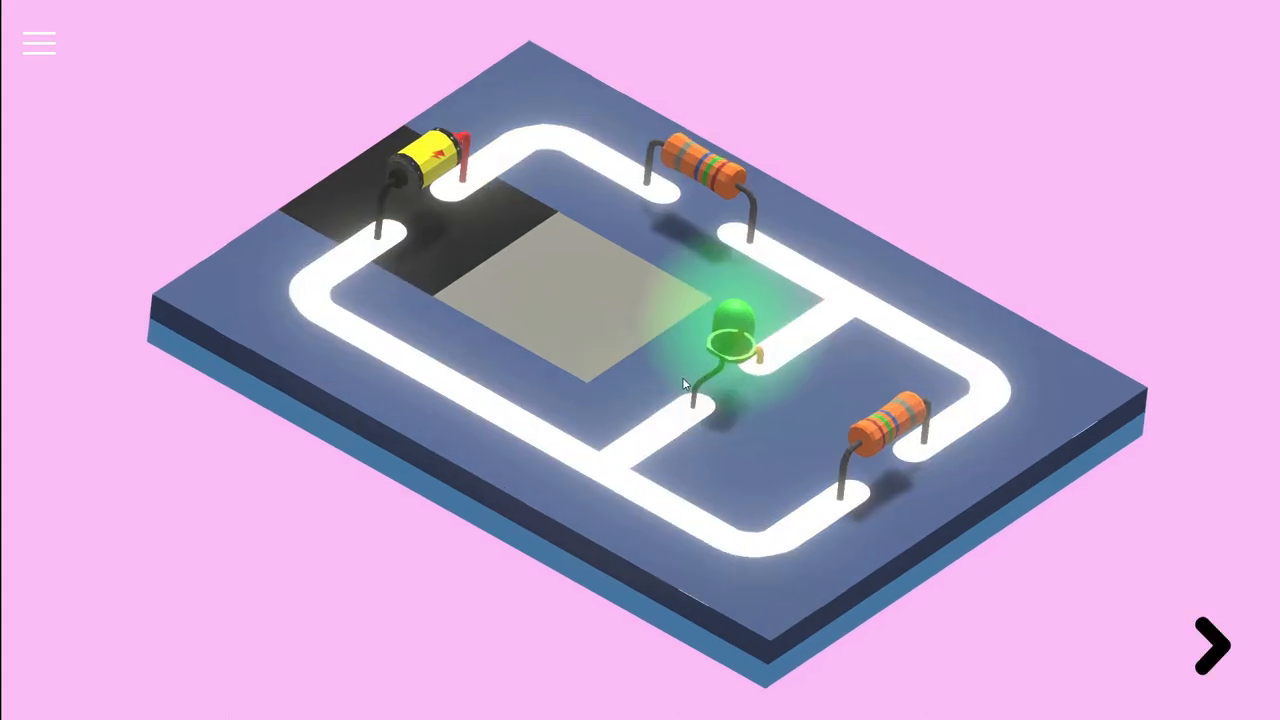
{"action": "mouse_move", "coordinate": [820, 298]}
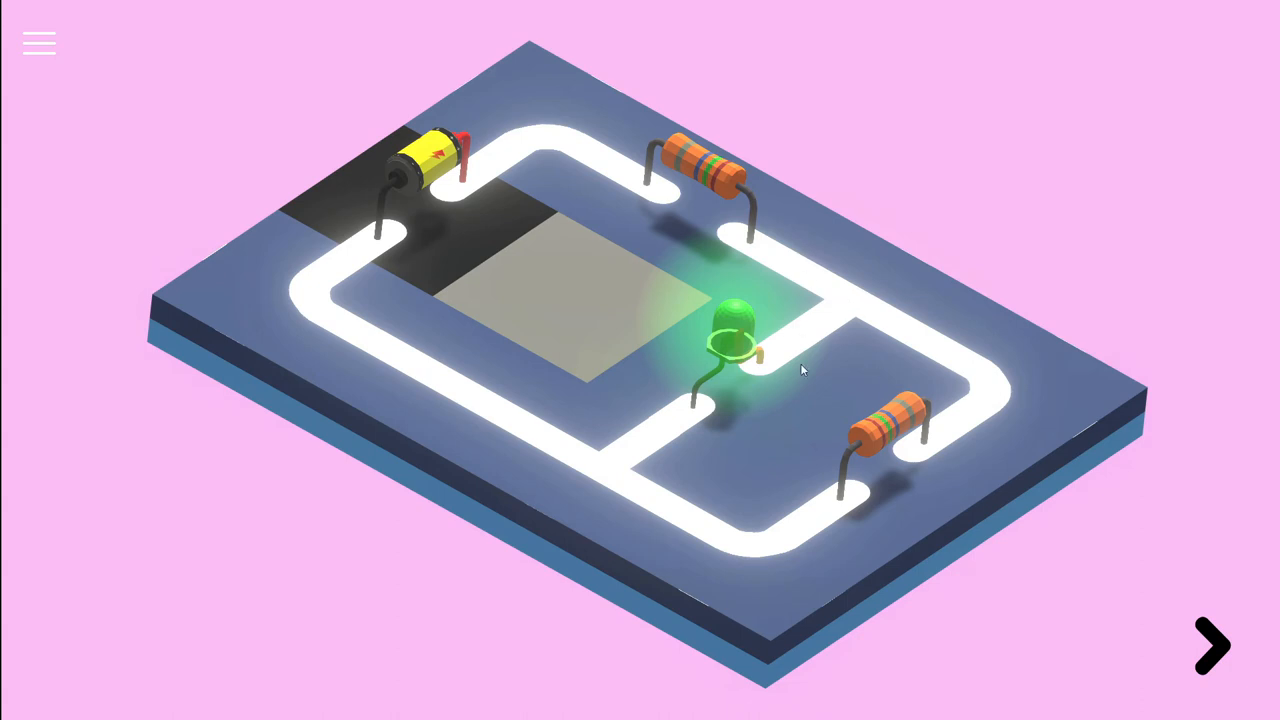
{"action": "mouse_move", "coordinate": [465, 338]}
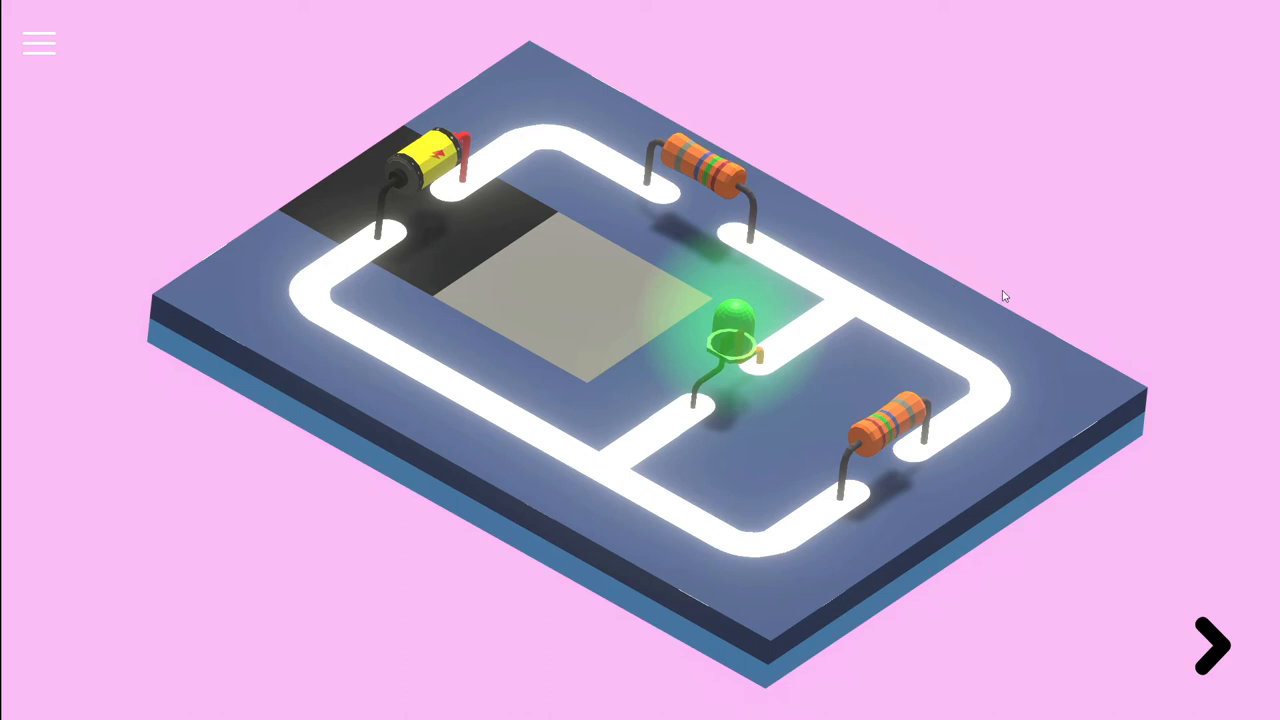
{"action": "mouse_move", "coordinate": [959, 289]}
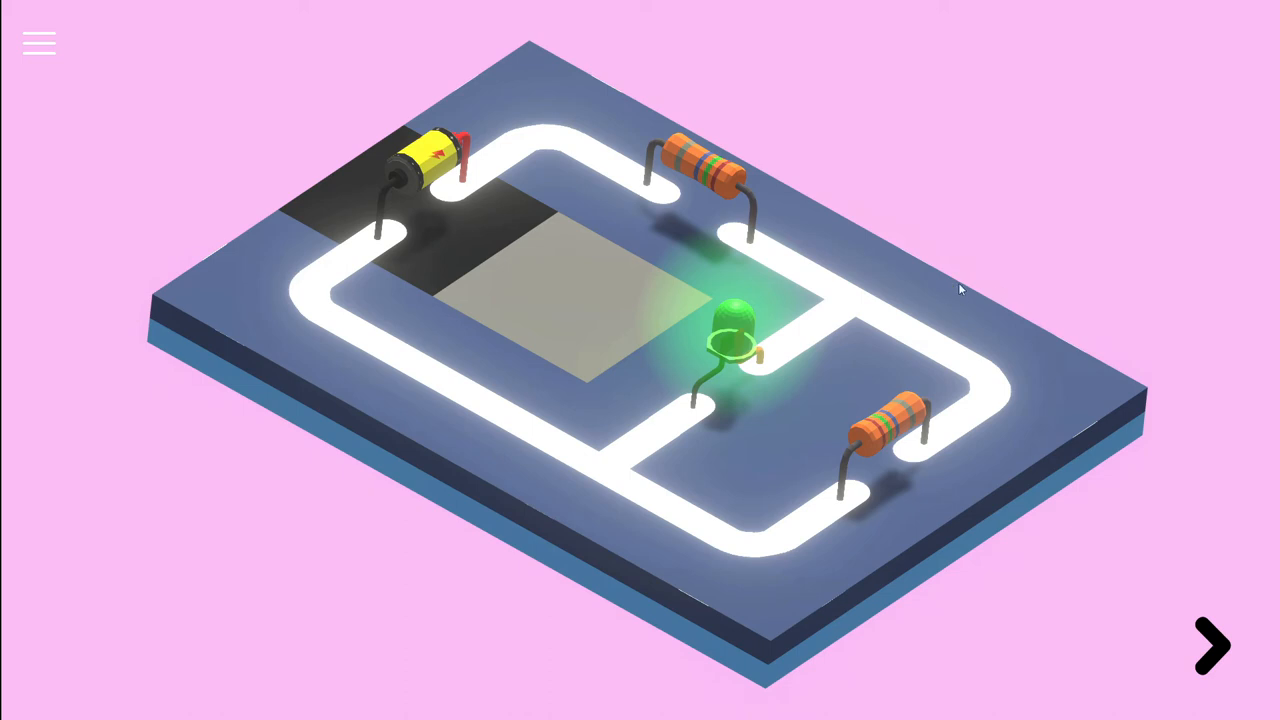
{"action": "mouse_move", "coordinate": [393, 181]}
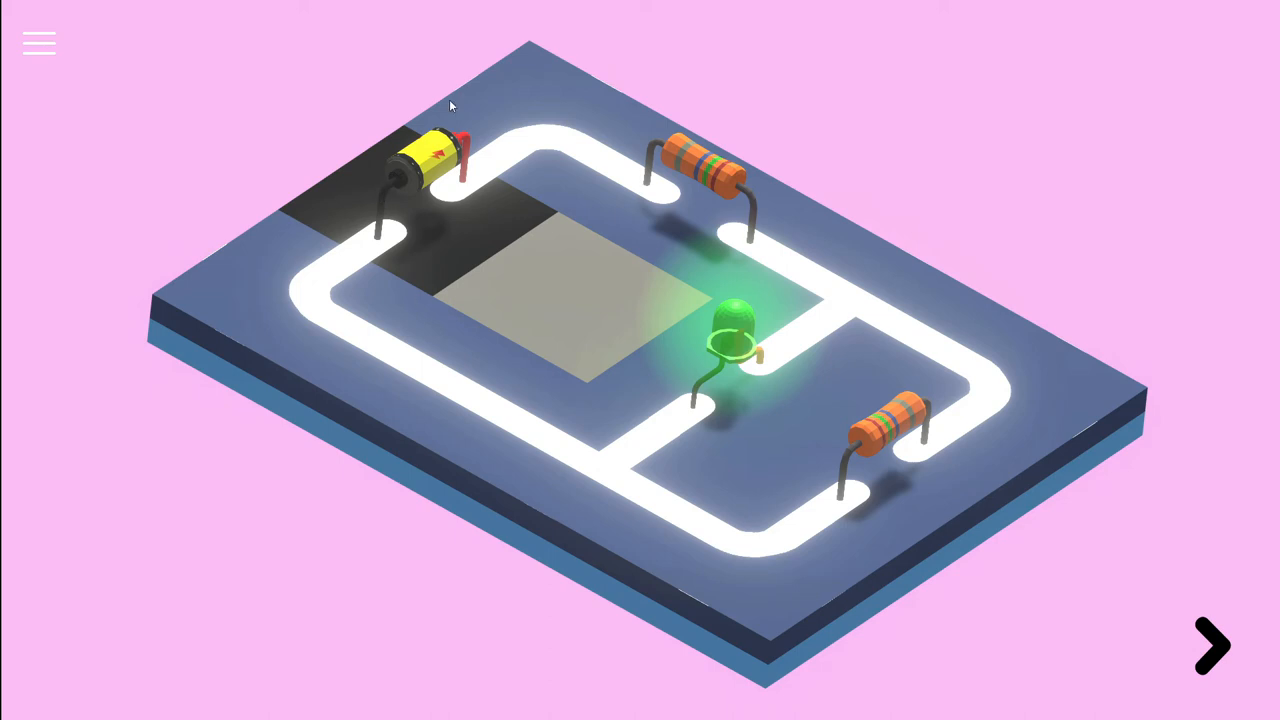
{"action": "mouse_move", "coordinate": [1216, 462]}
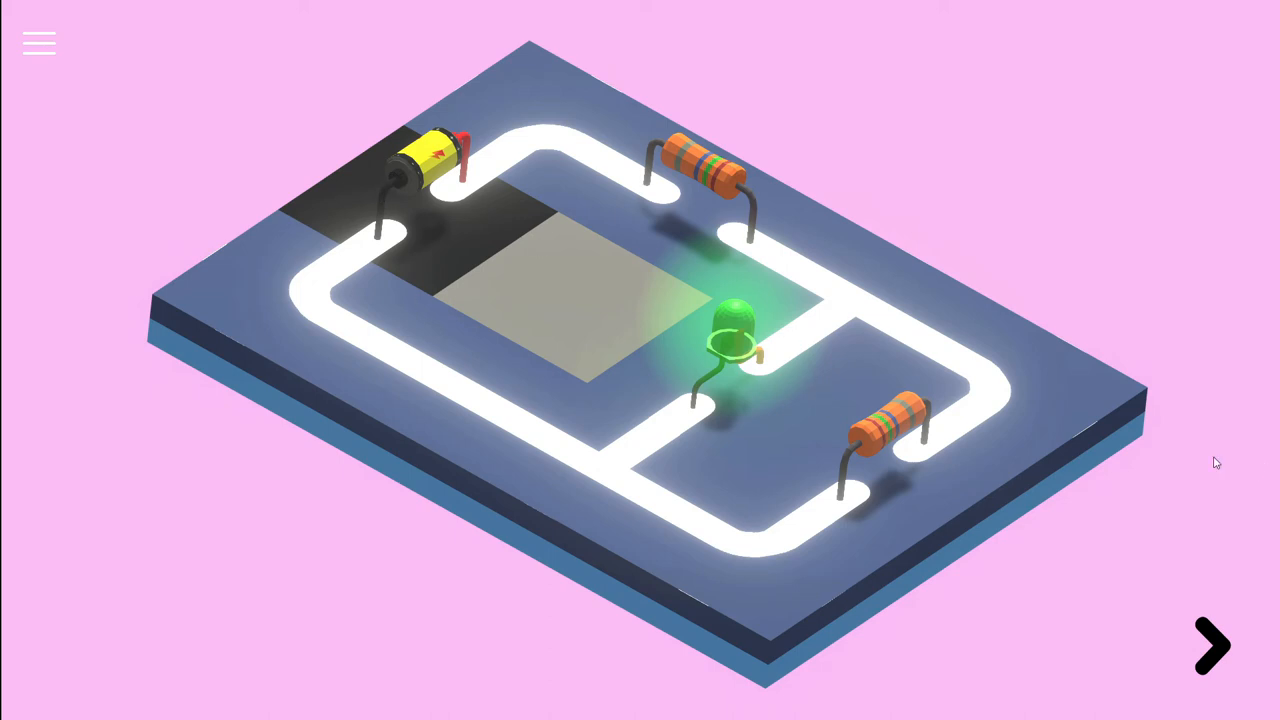
{"action": "mouse_move", "coordinate": [1213, 645]}
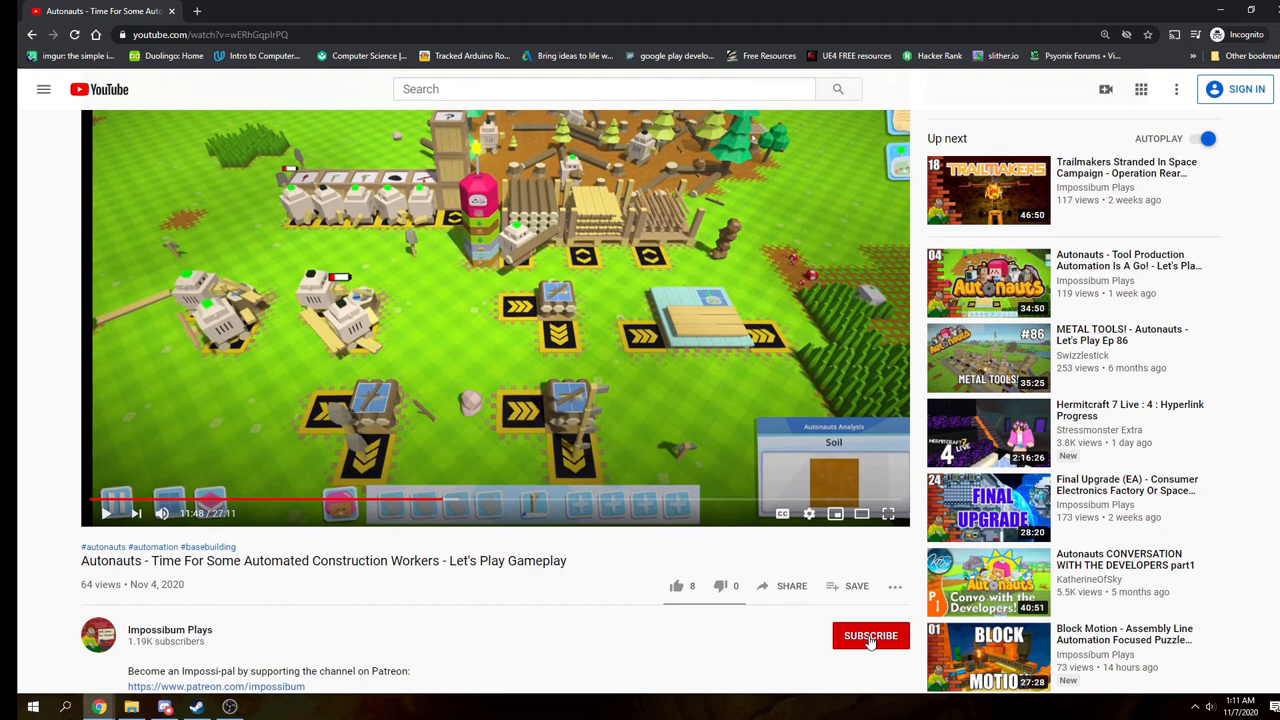
{"action": "mouse_move", "coordinate": [826, 639]}
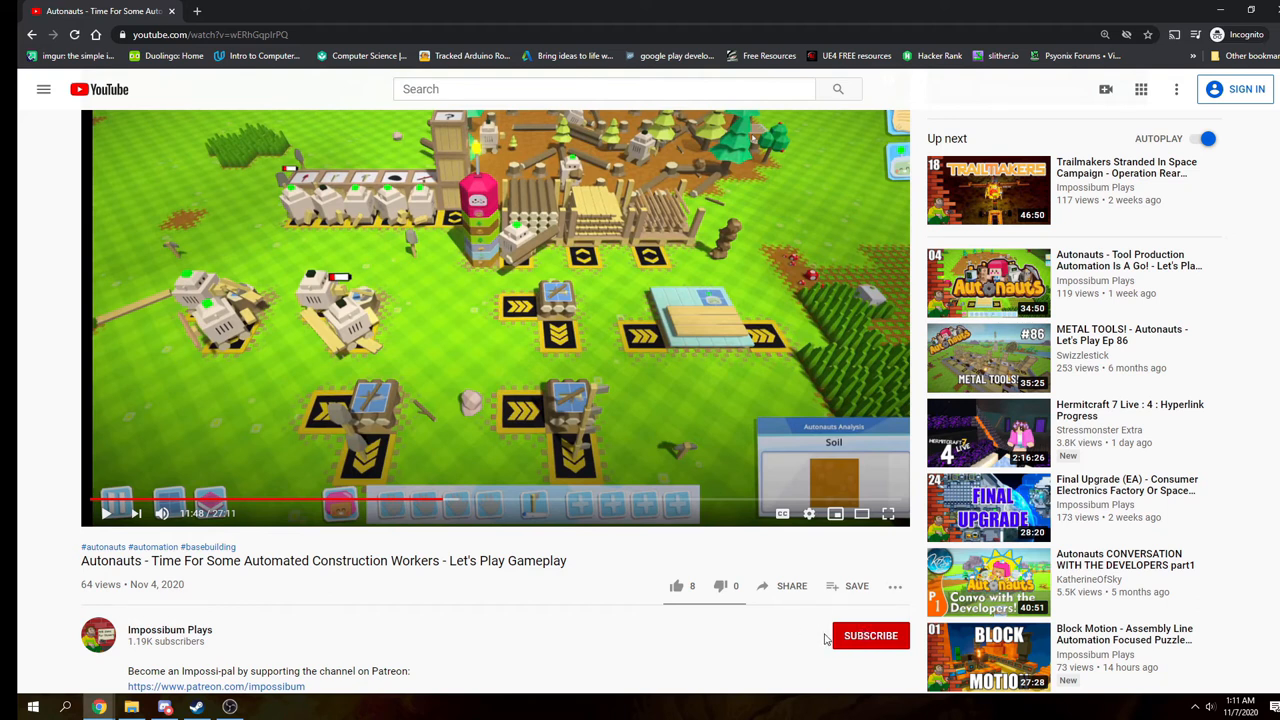
- Open Impossibum's Patreon page from the video description and scroll through its membership tiers
{"action": "left_click", "coordinate": [216, 686]}
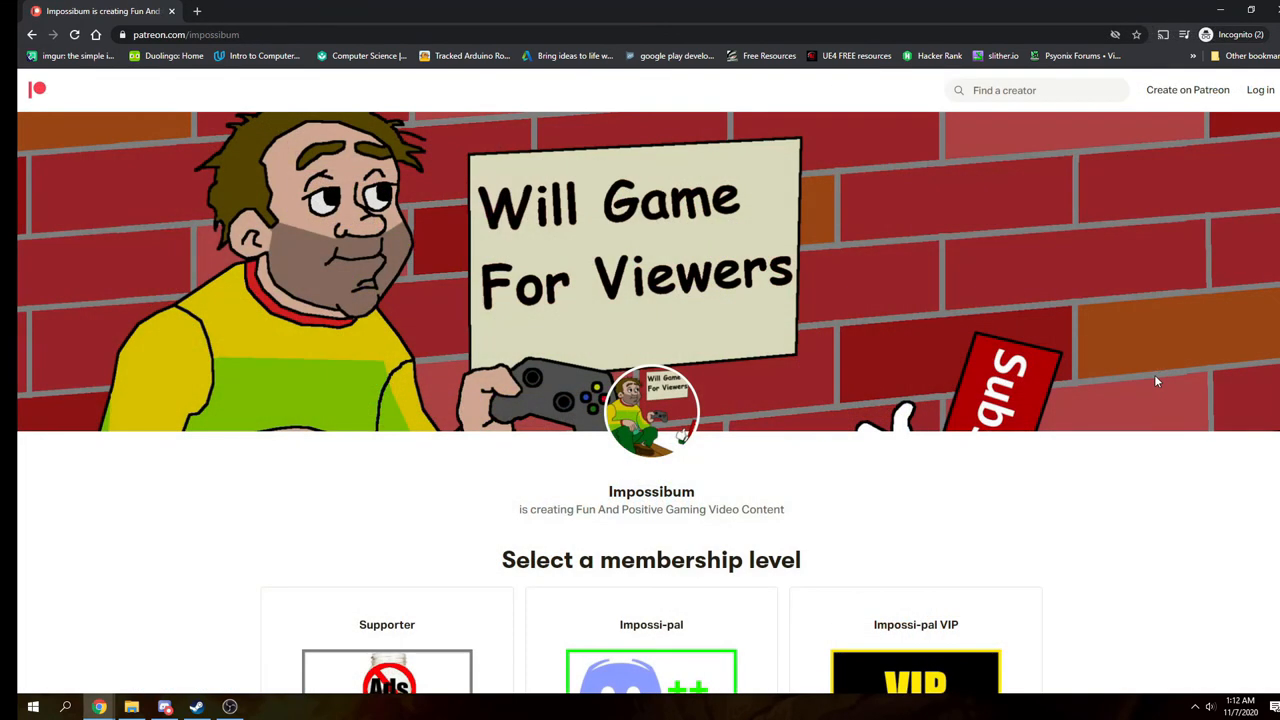
{"action": "scroll", "scroll_direction": "down", "scroll_amount": 3}
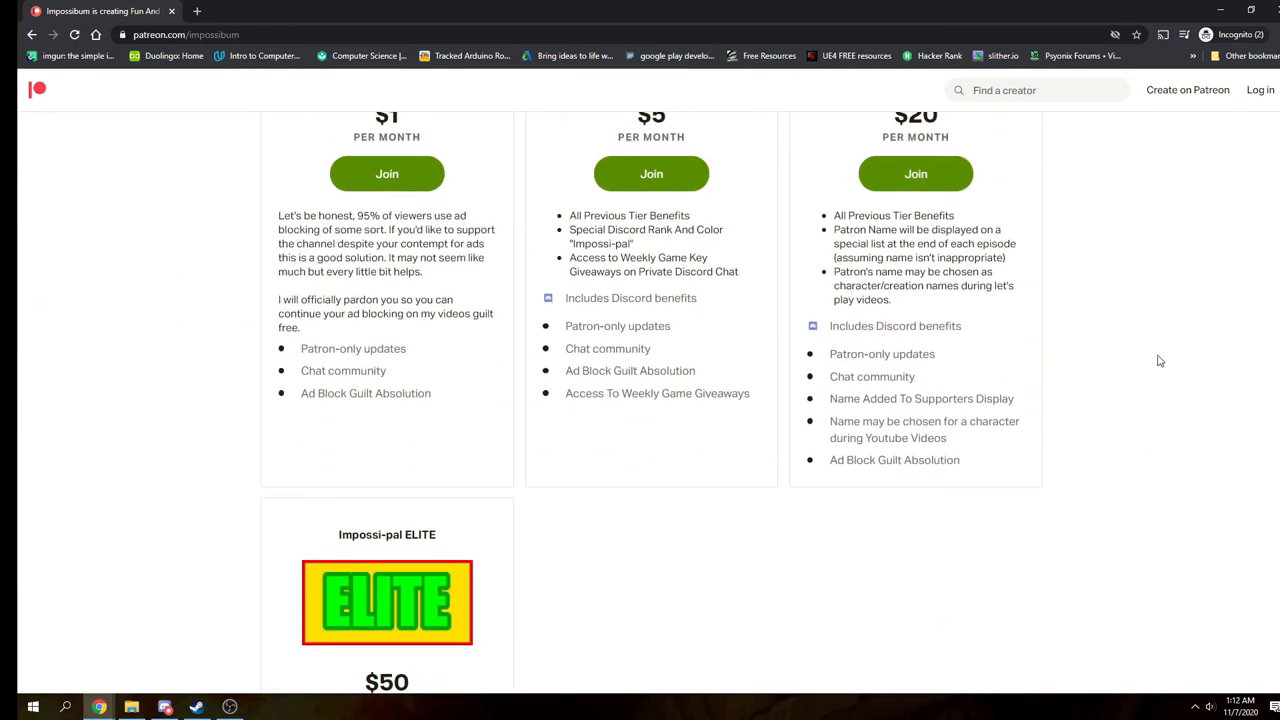
{"action": "scroll", "scroll_direction": "up", "scroll_amount": 3}
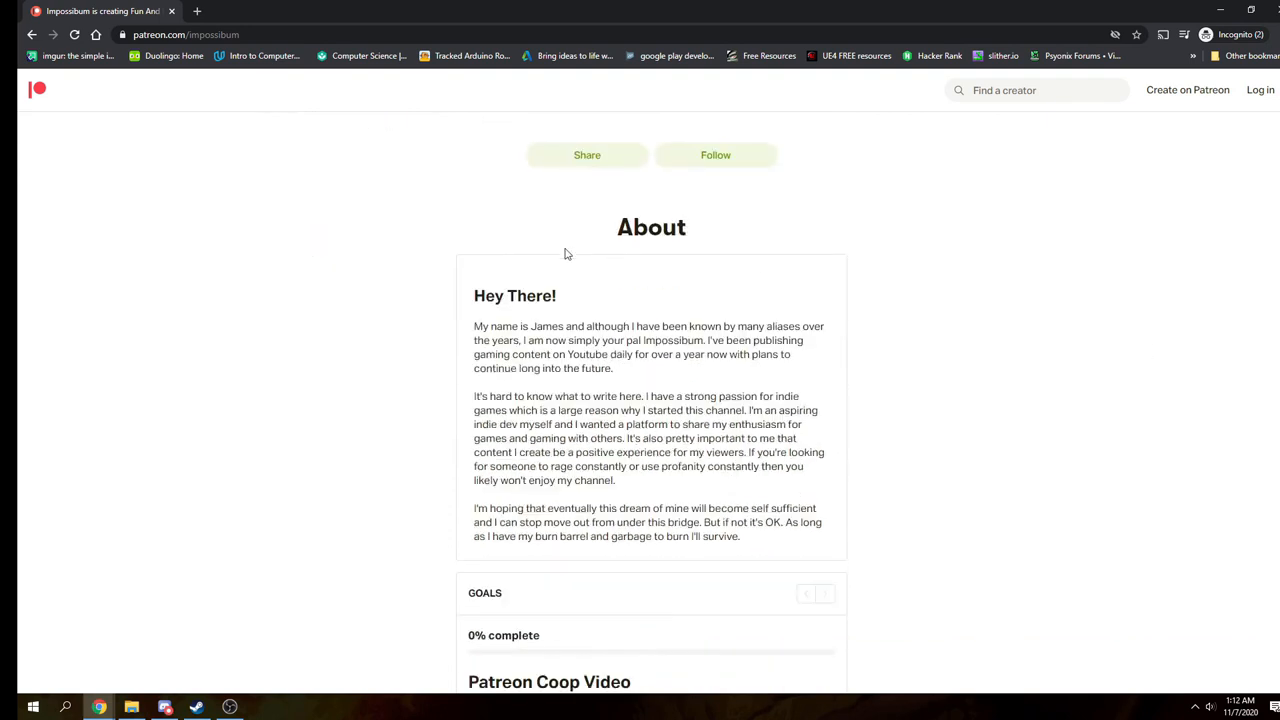
{"action": "scroll", "scroll_direction": "down", "scroll_amount": 3}
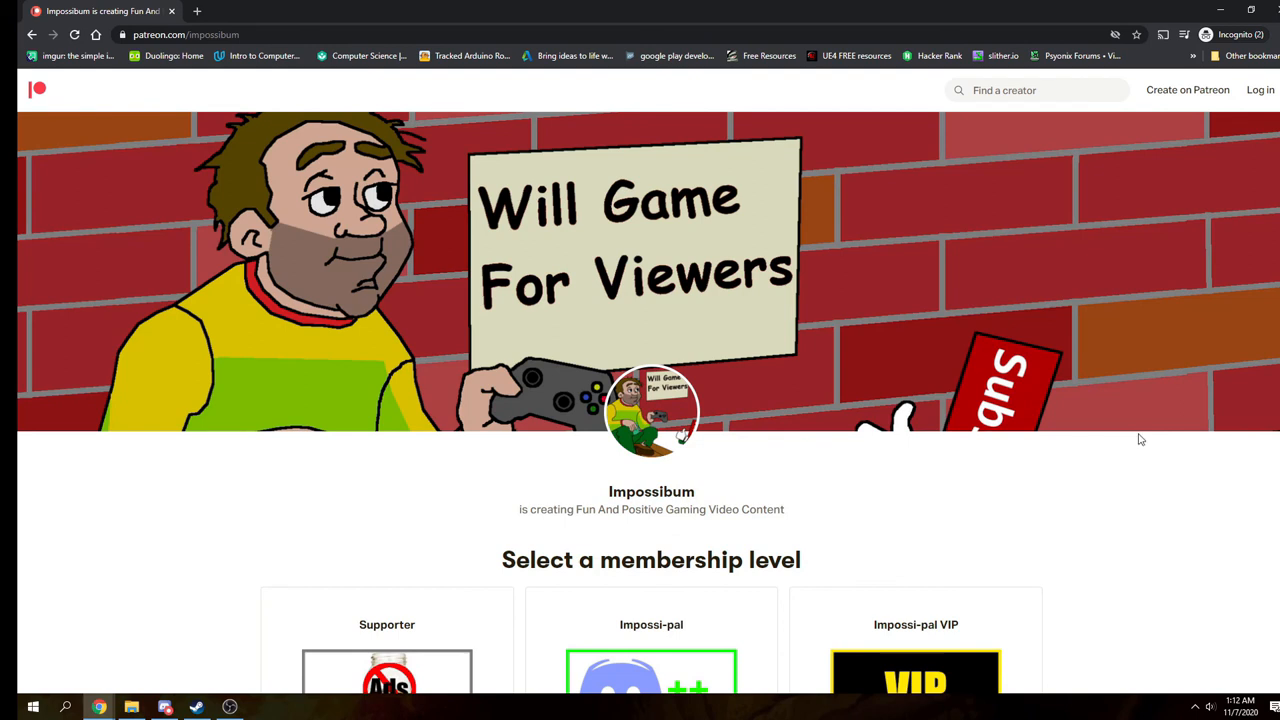
{"action": "mouse_move", "coordinate": [1134, 468]}
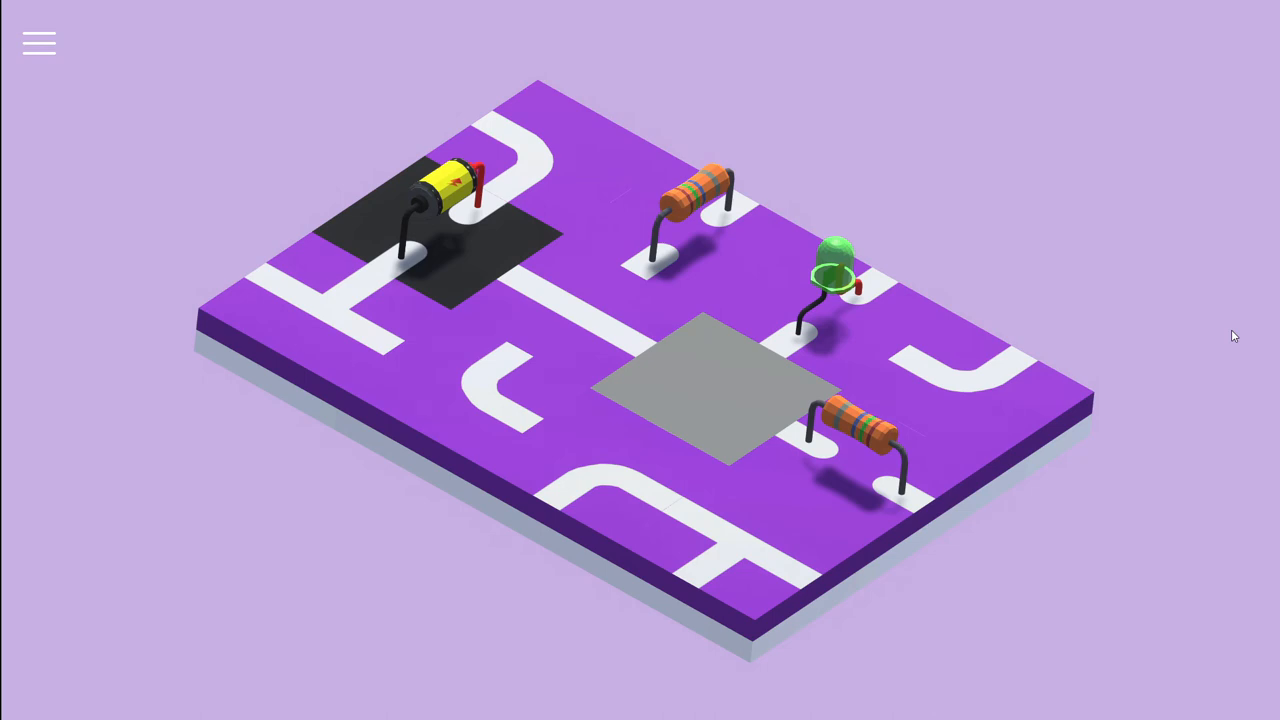
{"action": "mouse_move", "coordinate": [790, 368]}
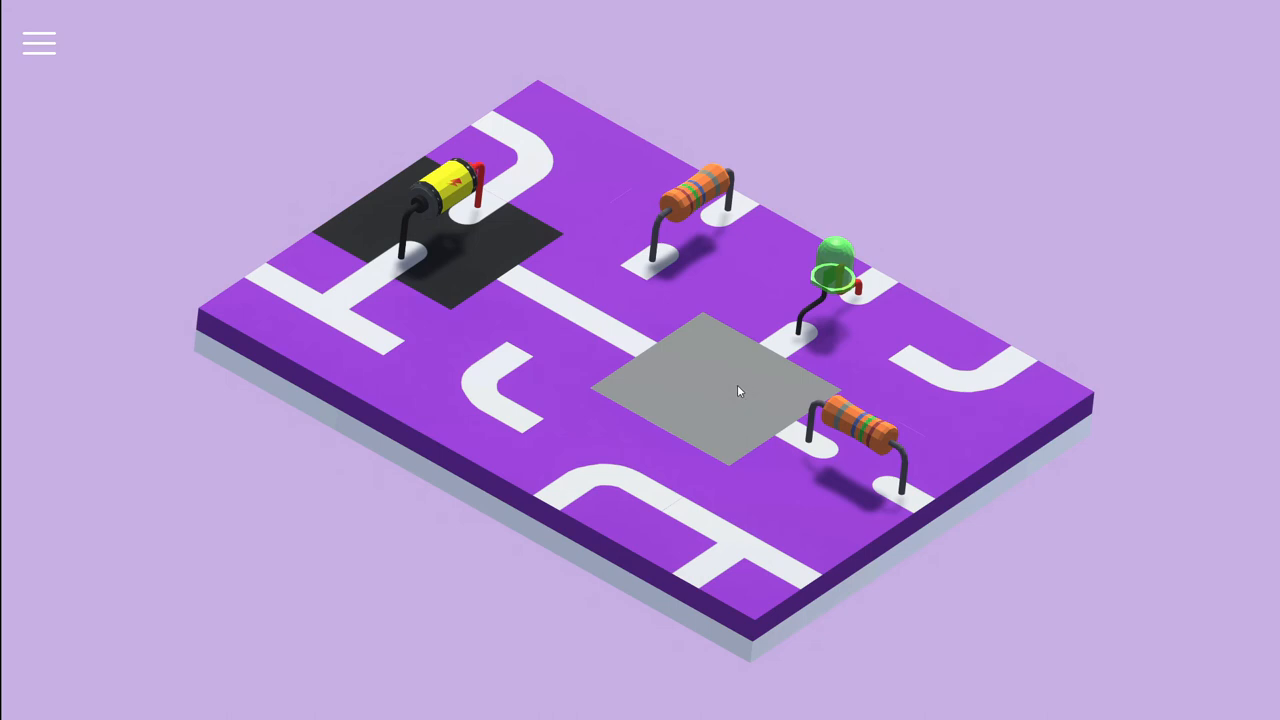
{"action": "mouse_move", "coordinate": [733, 373]}
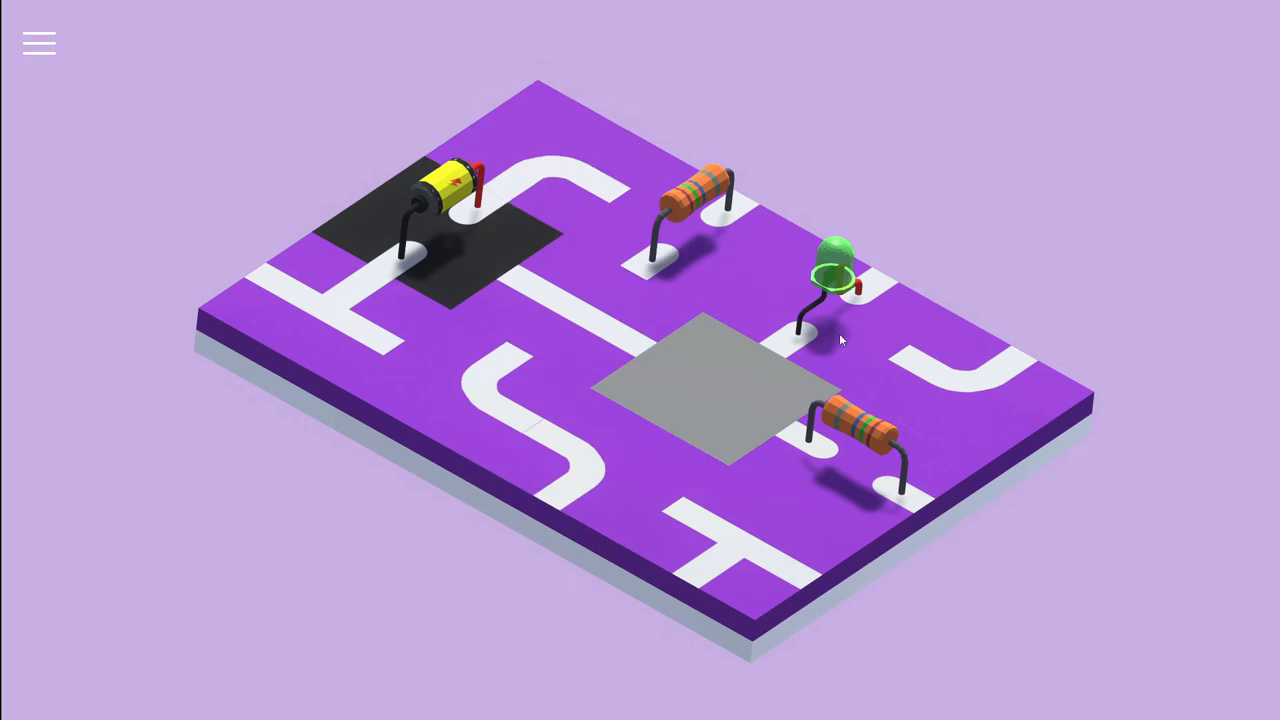
{"action": "mouse_move", "coordinate": [1020, 290]}
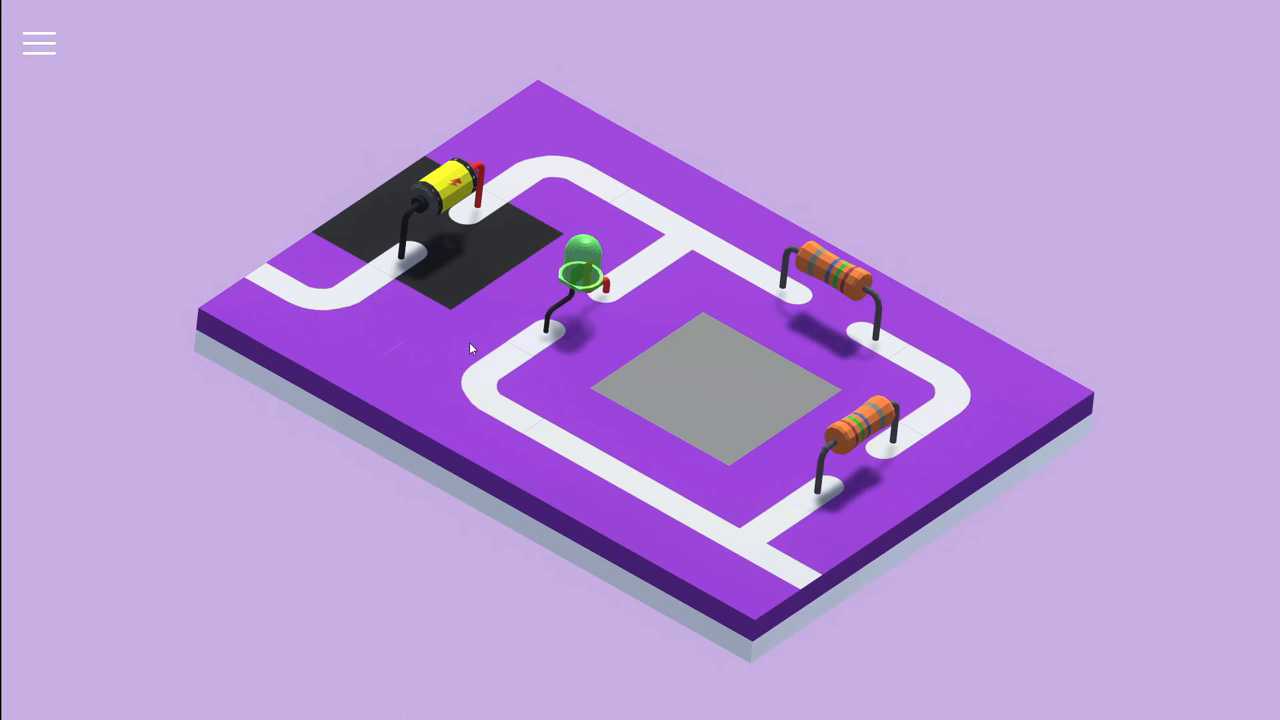
{"action": "mouse_move", "coordinate": [778, 567]}
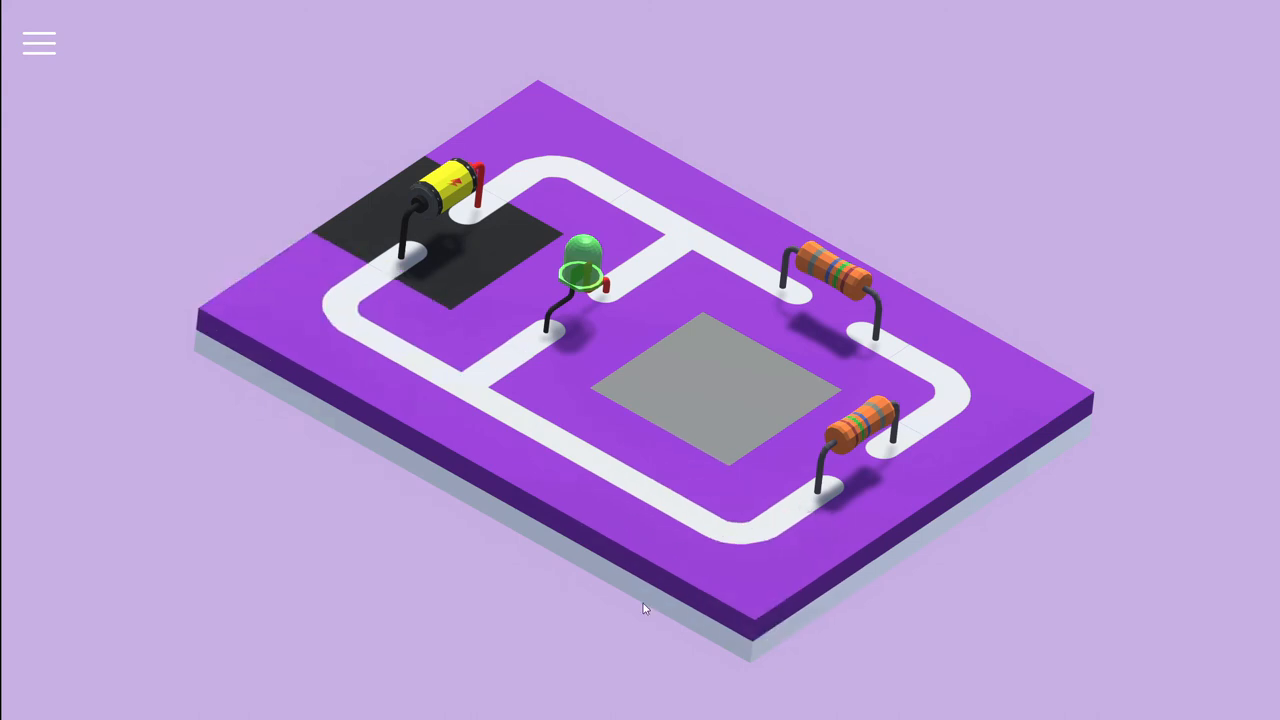
{"action": "mouse_move", "coordinate": [540, 406]}
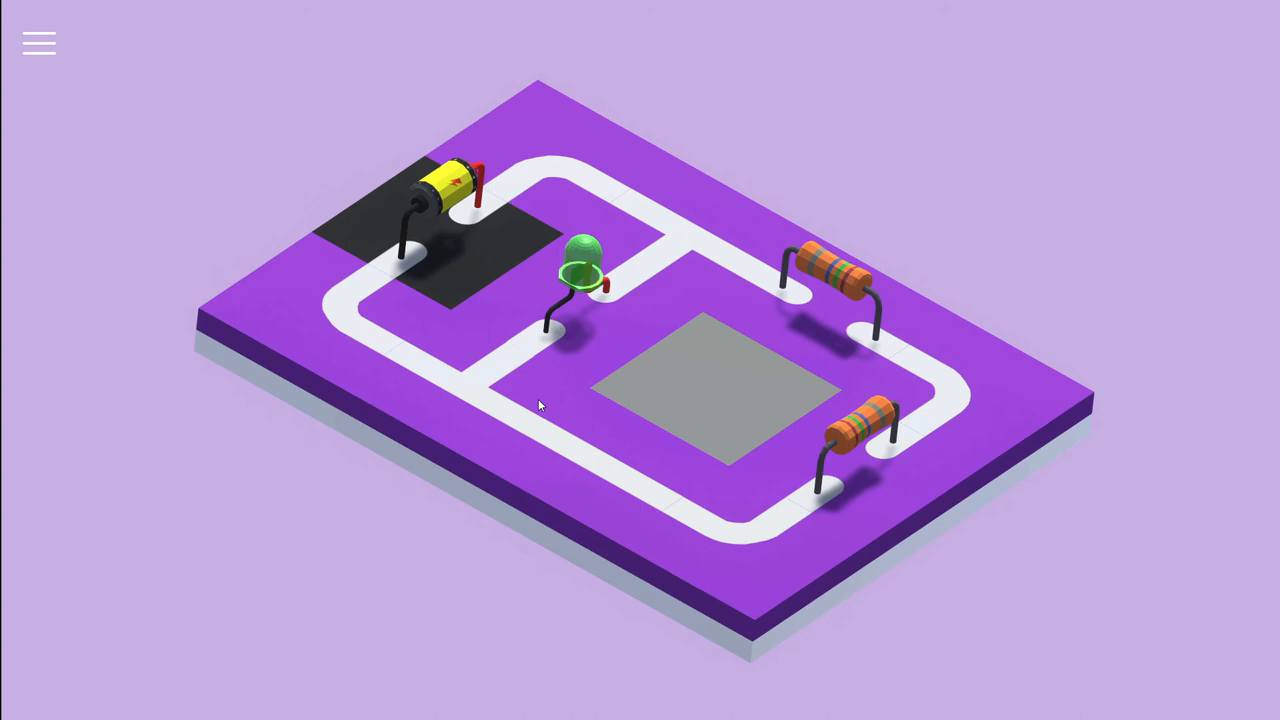
{"action": "mouse_move", "coordinate": [550, 378]}
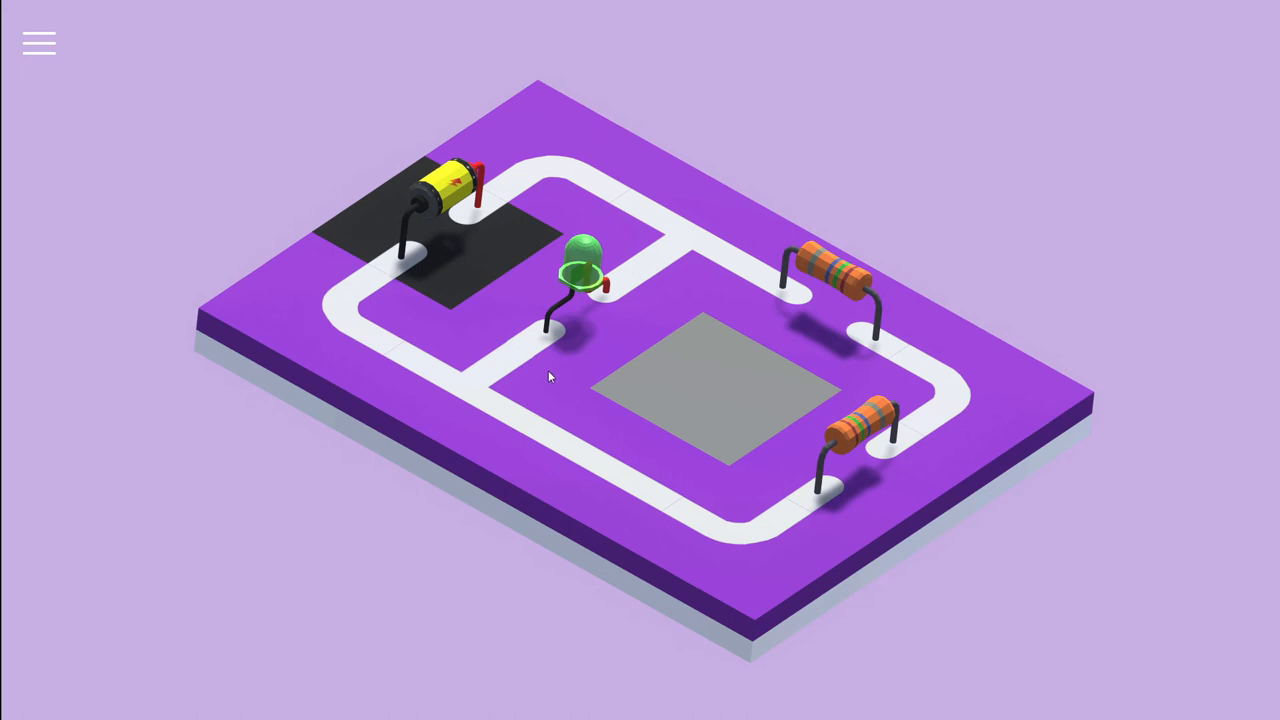
{"action": "mouse_move", "coordinate": [836, 356]}
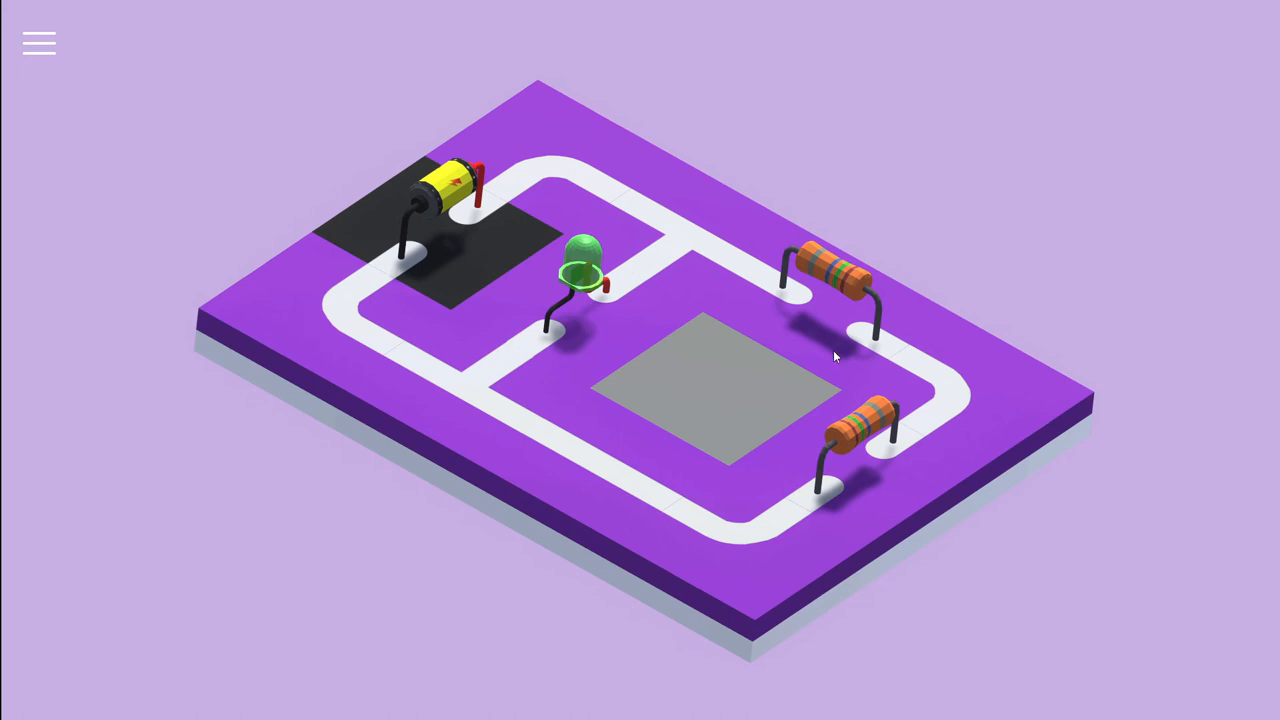
{"action": "mouse_move", "coordinate": [823, 370]}
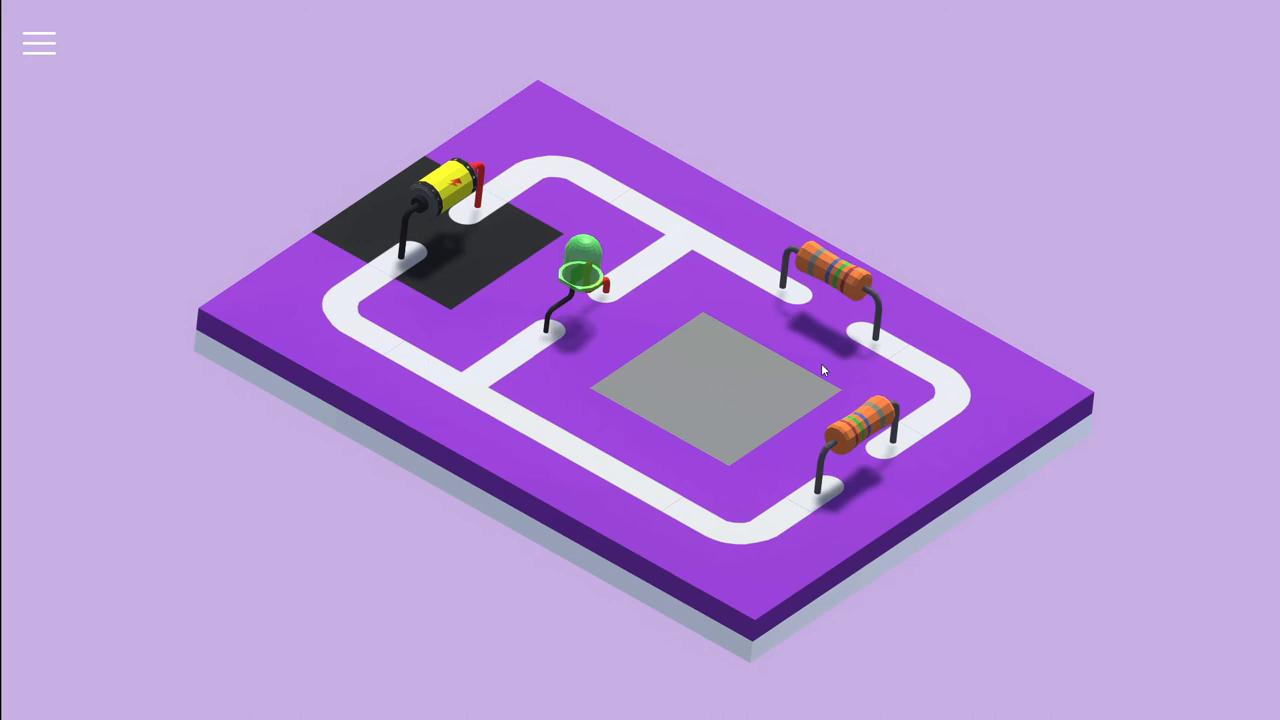
{"action": "mouse_move", "coordinate": [403, 160]}
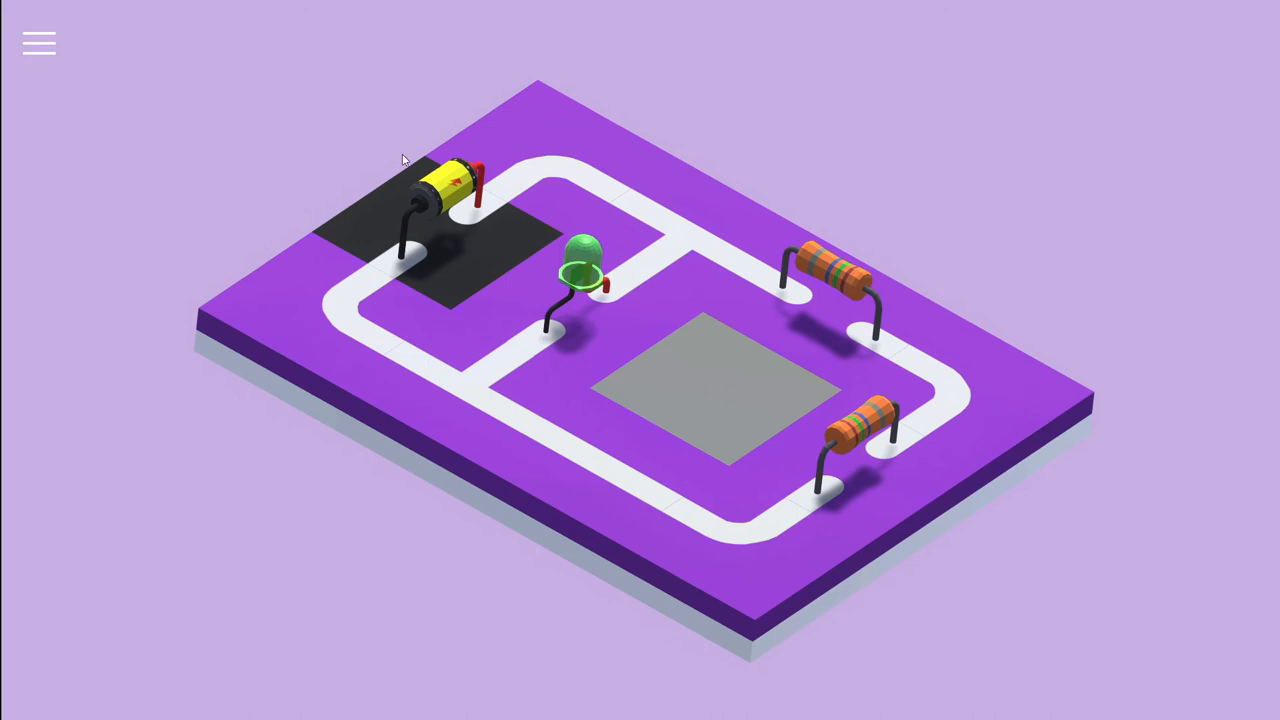
{"action": "mouse_move", "coordinate": [397, 207]}
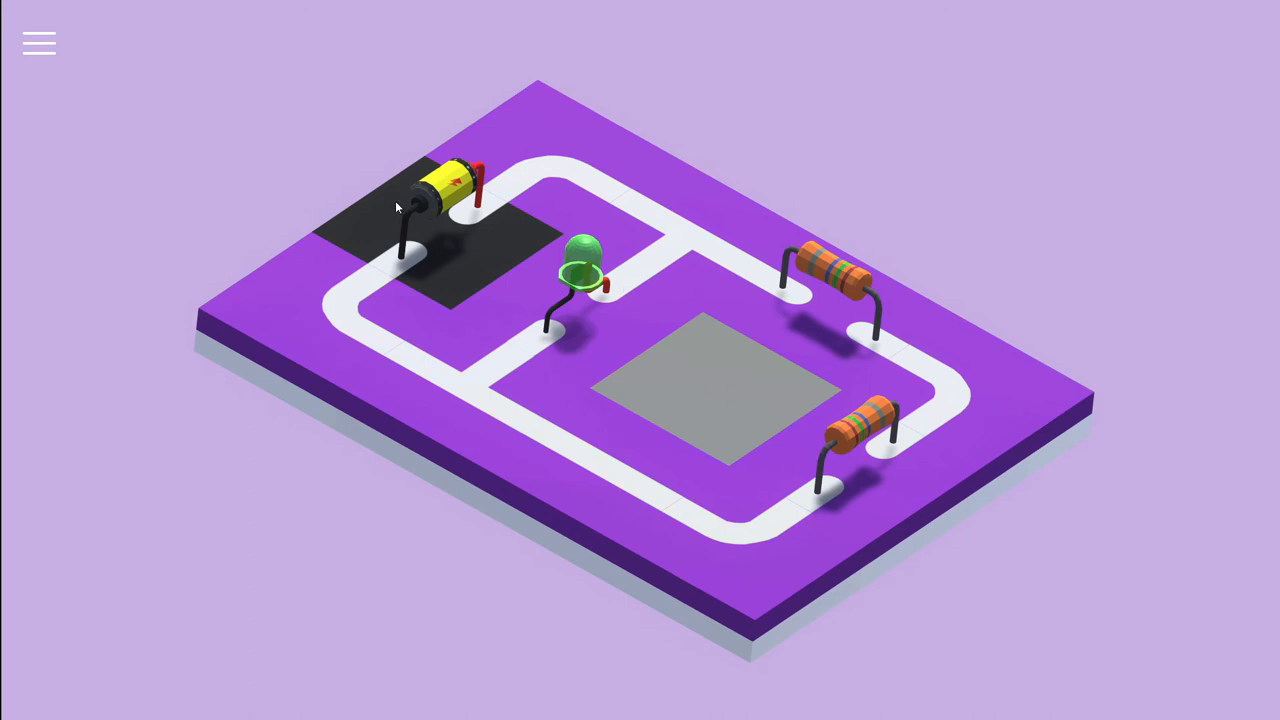
{"action": "mouse_move", "coordinate": [800, 453]}
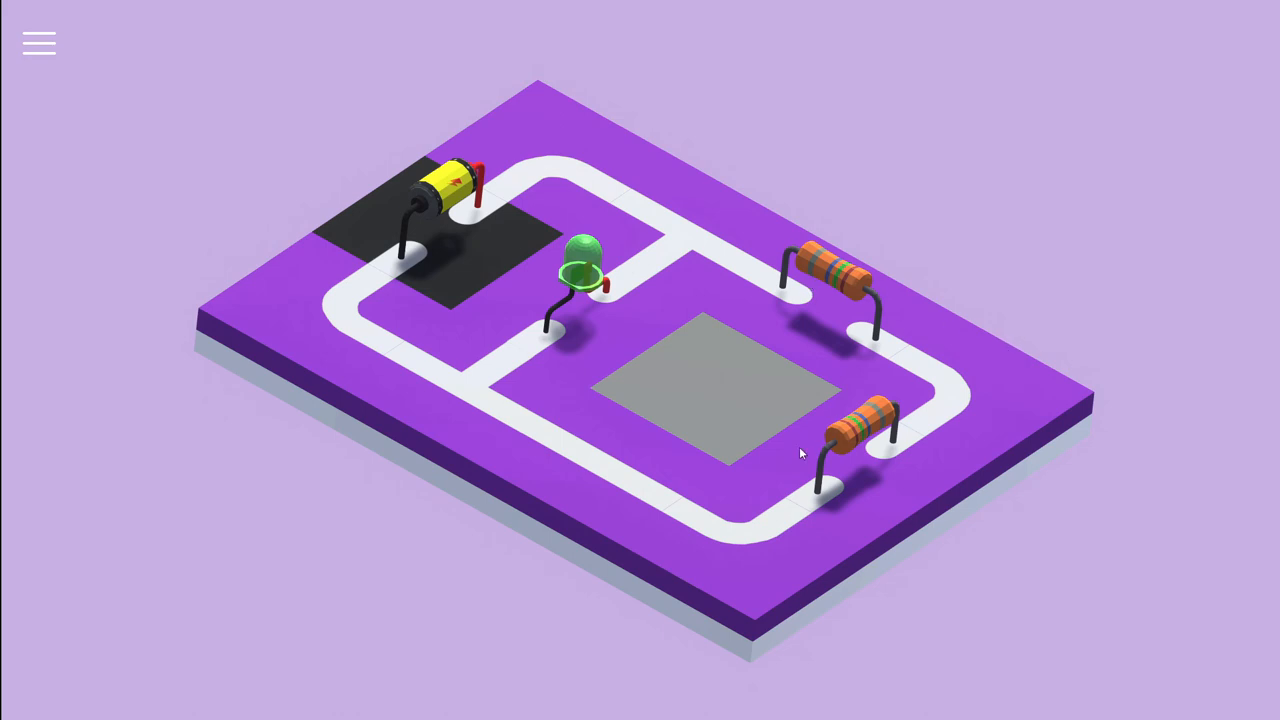
{"action": "mouse_move", "coordinate": [393, 263]}
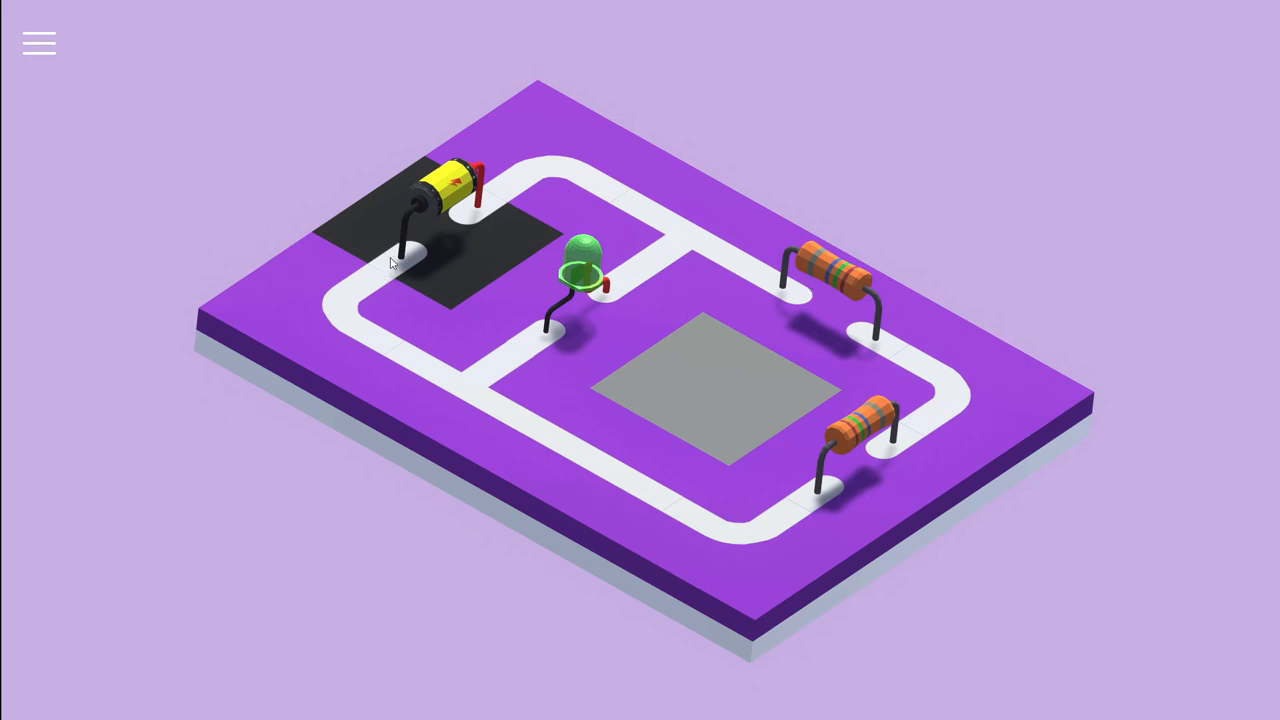
{"action": "mouse_move", "coordinate": [1037, 309]}
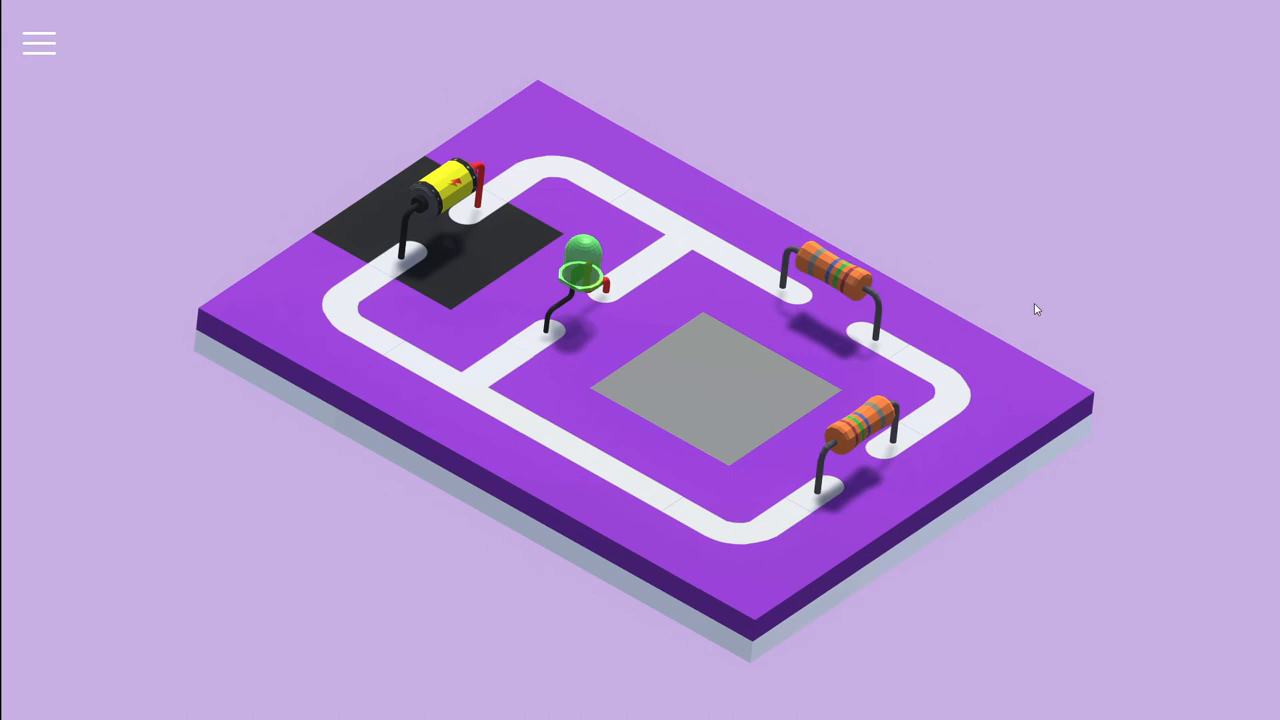
{"action": "mouse_move", "coordinate": [908, 516]}
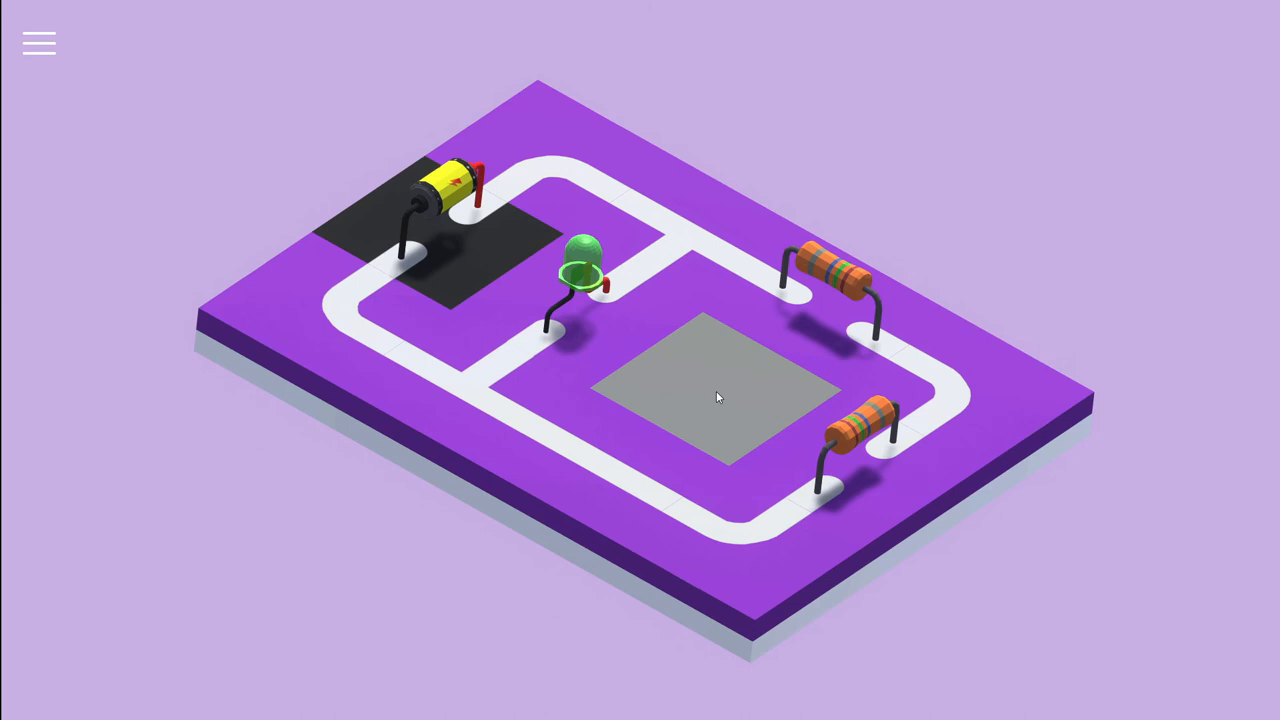
{"action": "mouse_move", "coordinate": [800, 308]}
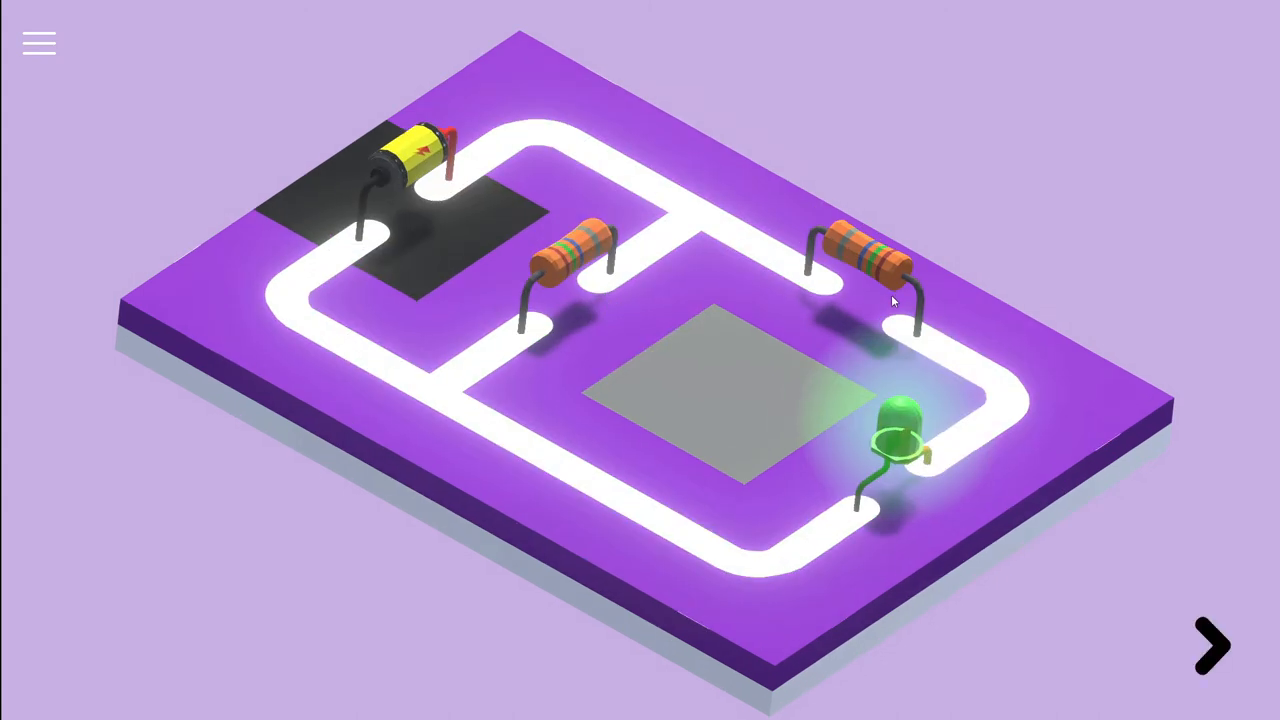
{"action": "mouse_move", "coordinate": [890, 308]}
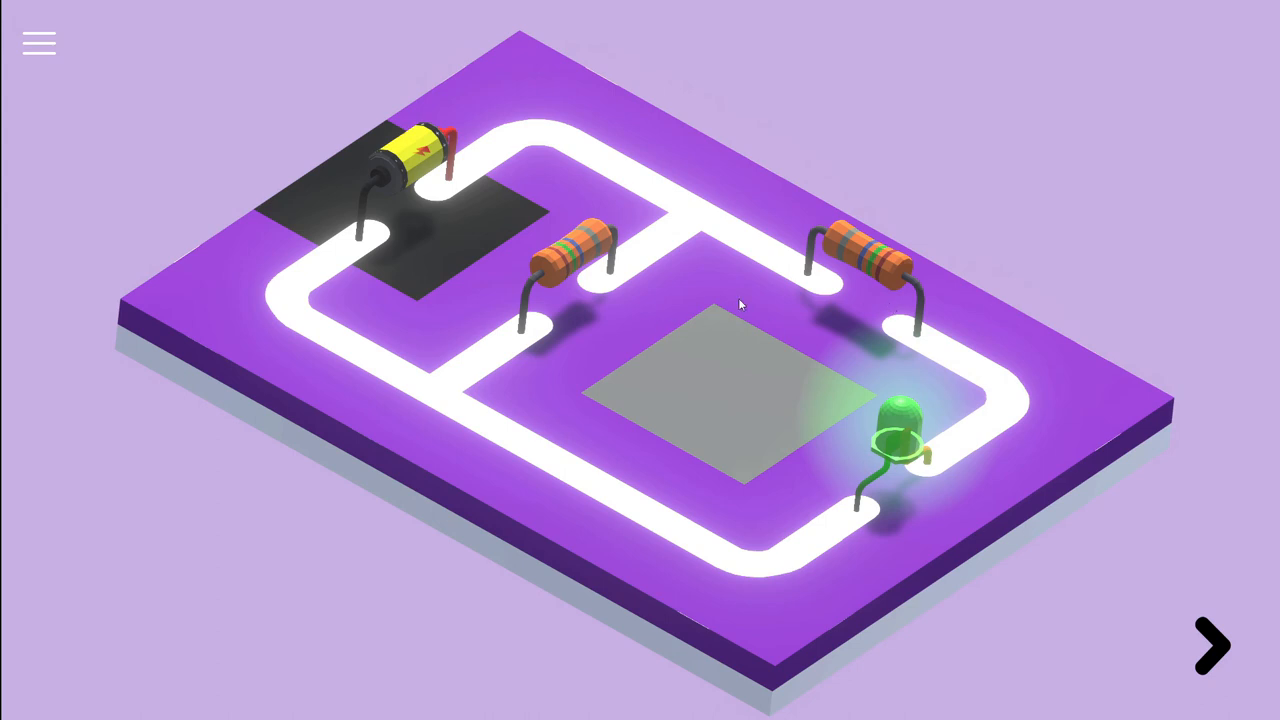
{"action": "mouse_move", "coordinate": [955, 404]}
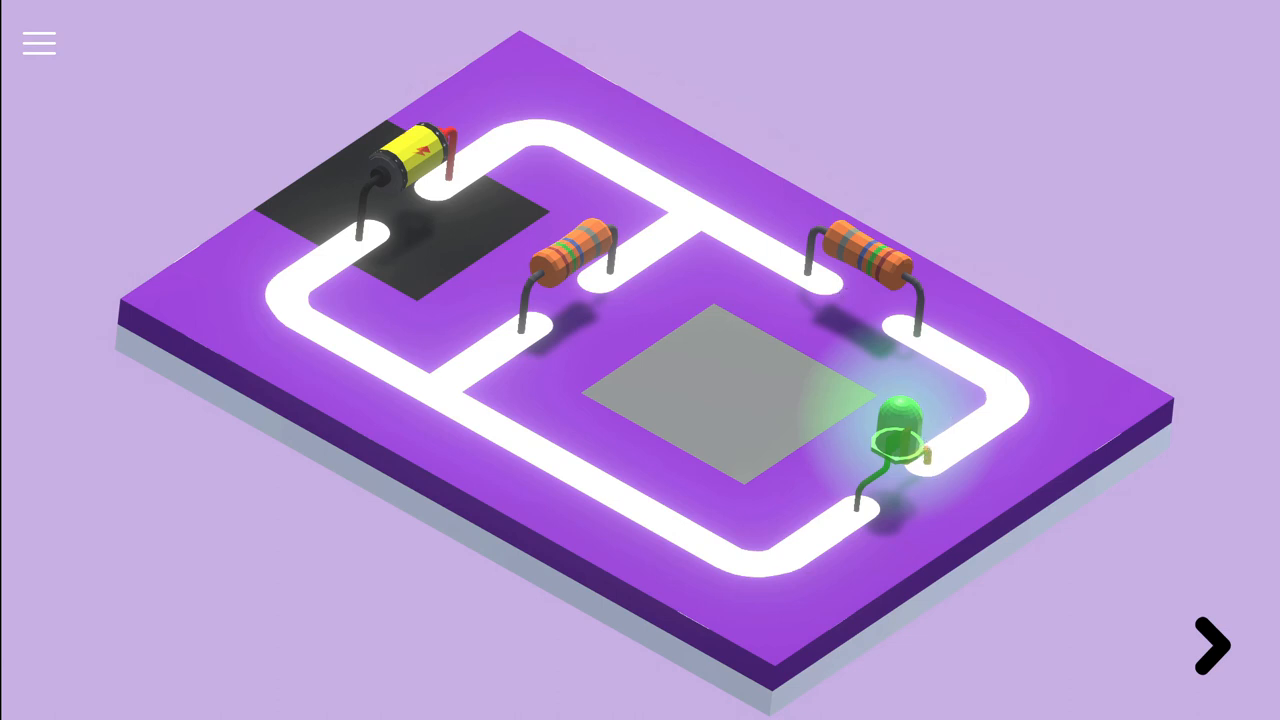
- Advance to the green board, route both resistors into a closed loop, and load the maroon board
{"action": "left_click", "coordinate": [1210, 645]}
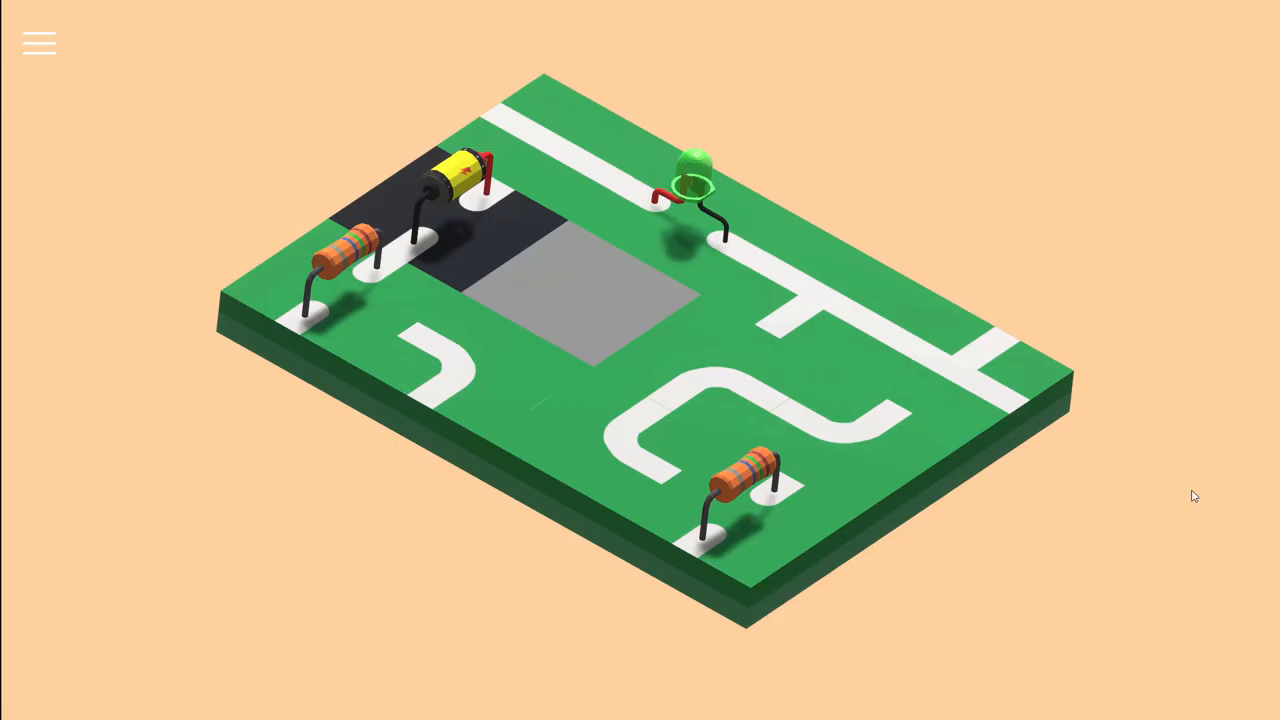
{"action": "mouse_move", "coordinate": [1174, 390]}
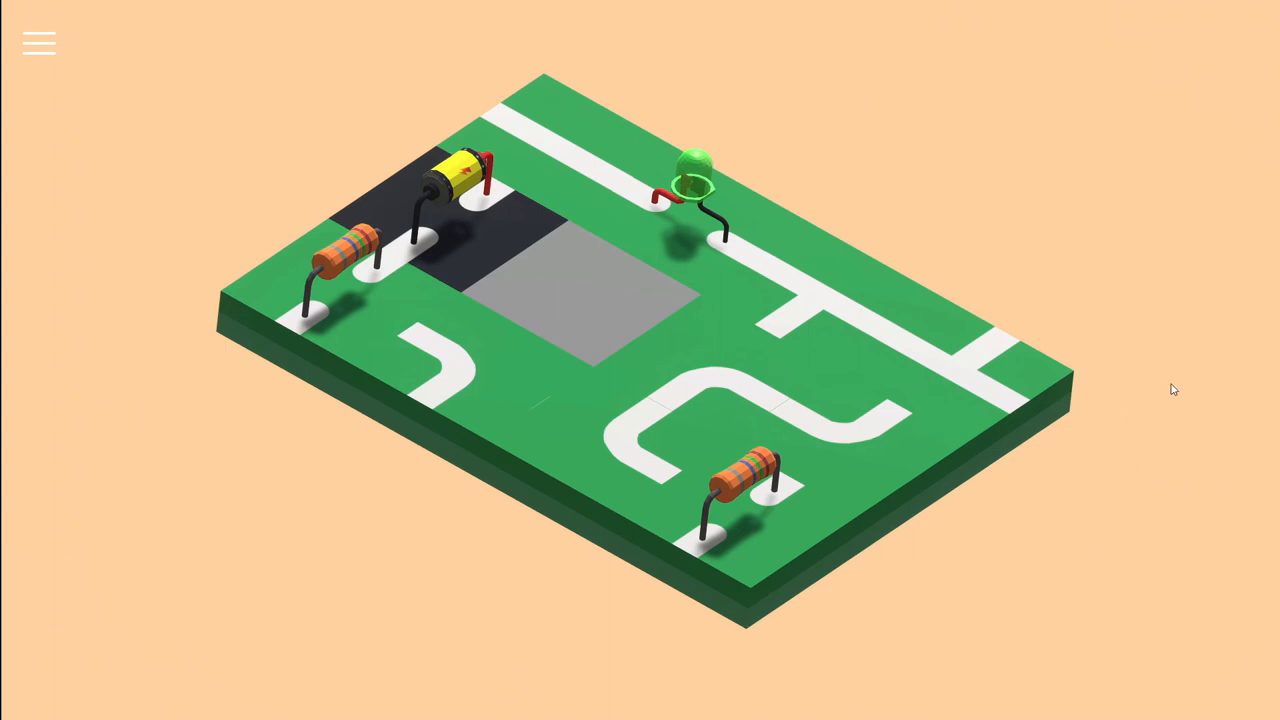
{"action": "mouse_move", "coordinate": [436, 327]}
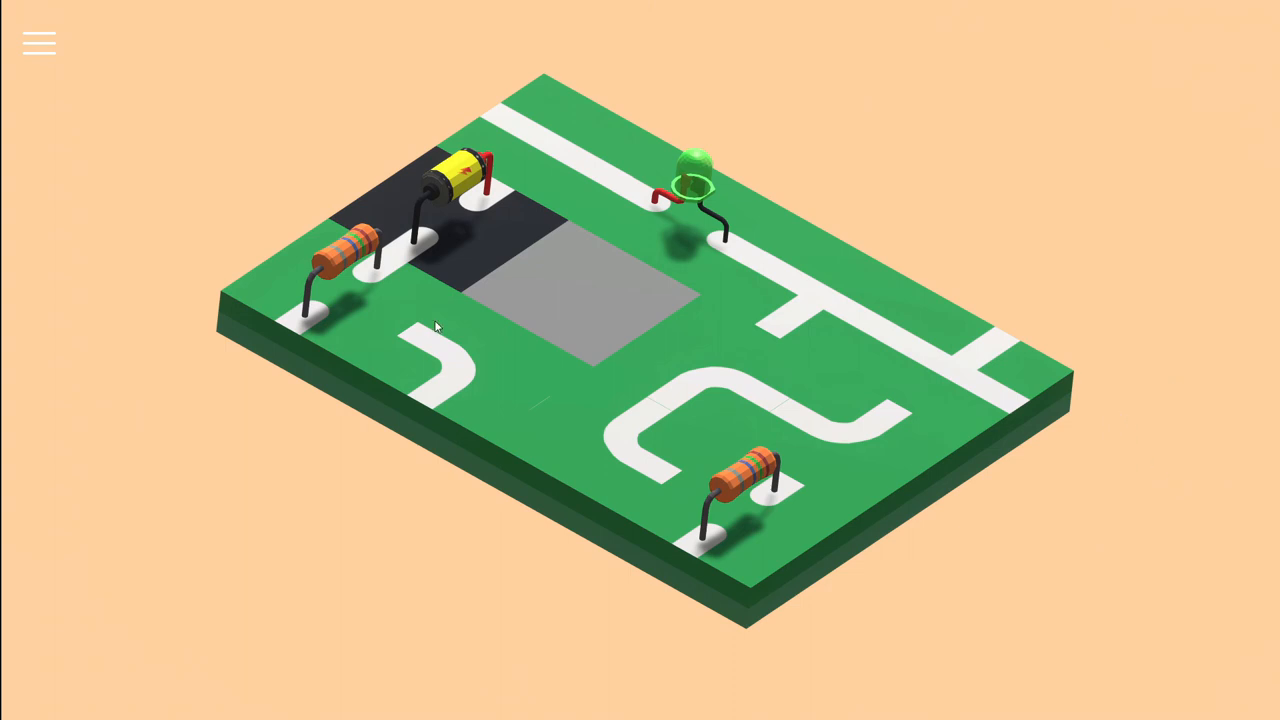
{"action": "left_click_drag", "start_coordinate": [340, 250], "coordinate": [720, 340]}
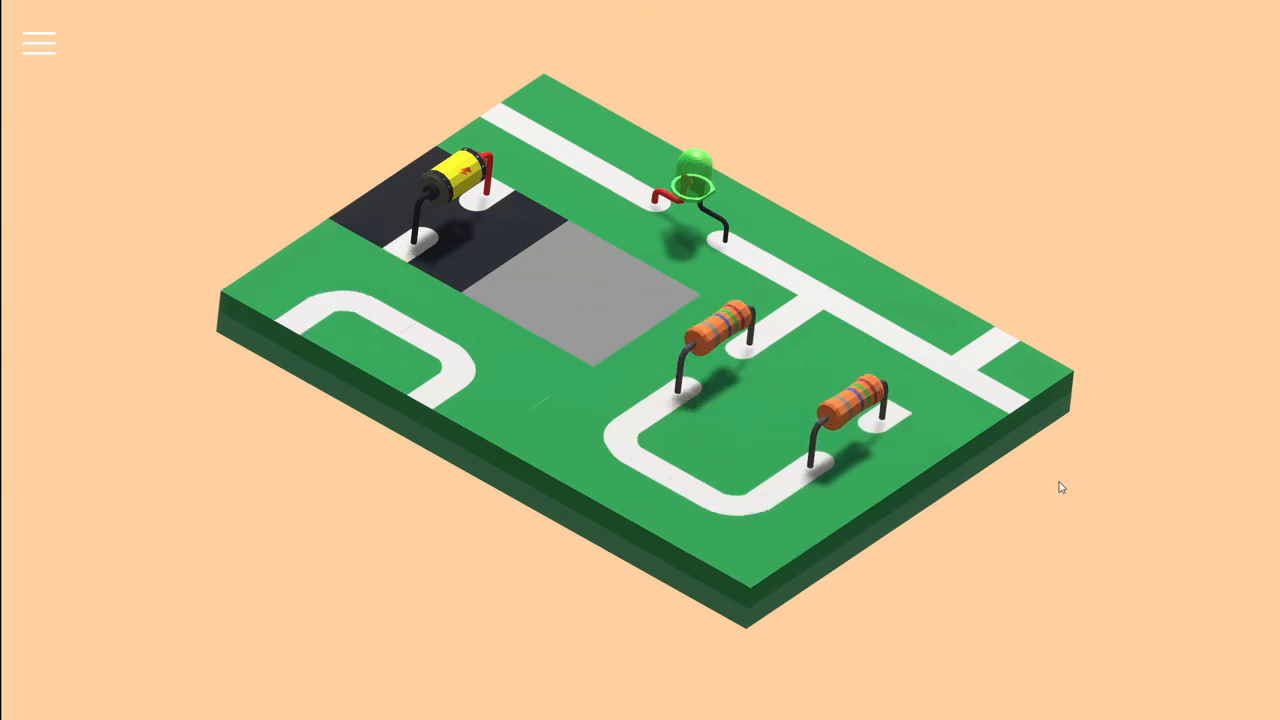
{"action": "mouse_move", "coordinate": [688, 262]}
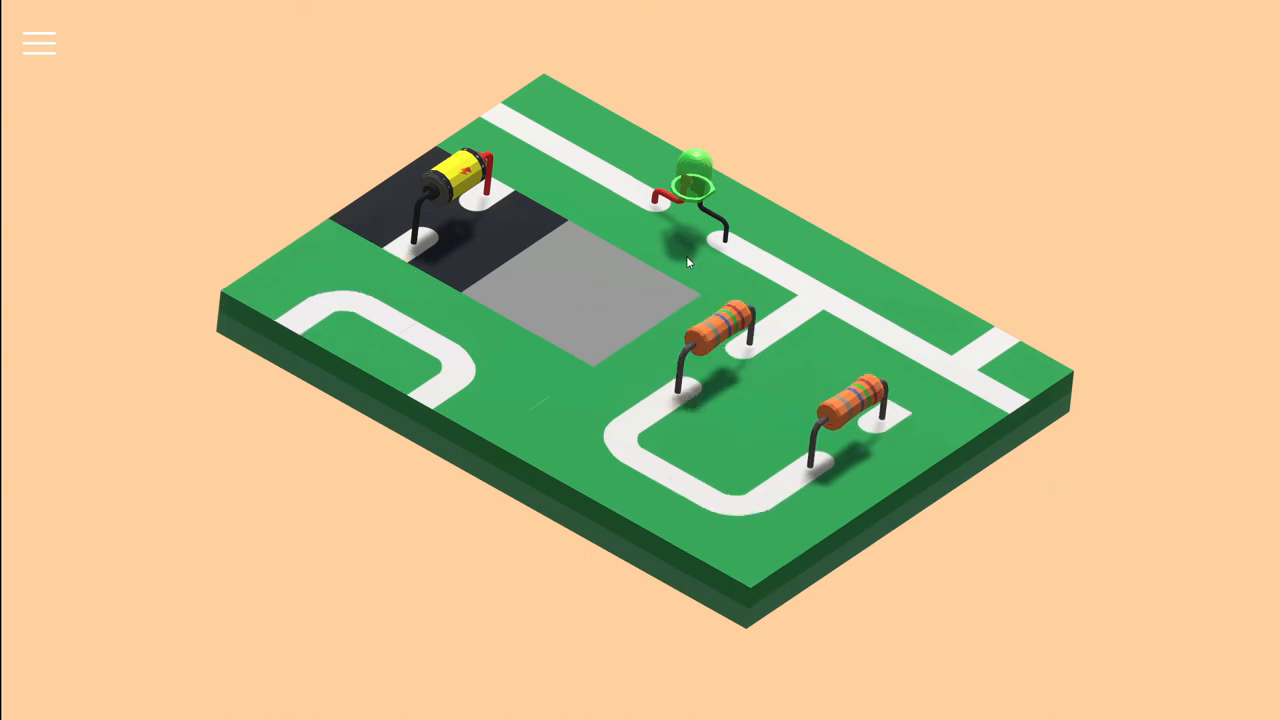
{"action": "mouse_move", "coordinate": [485, 262]}
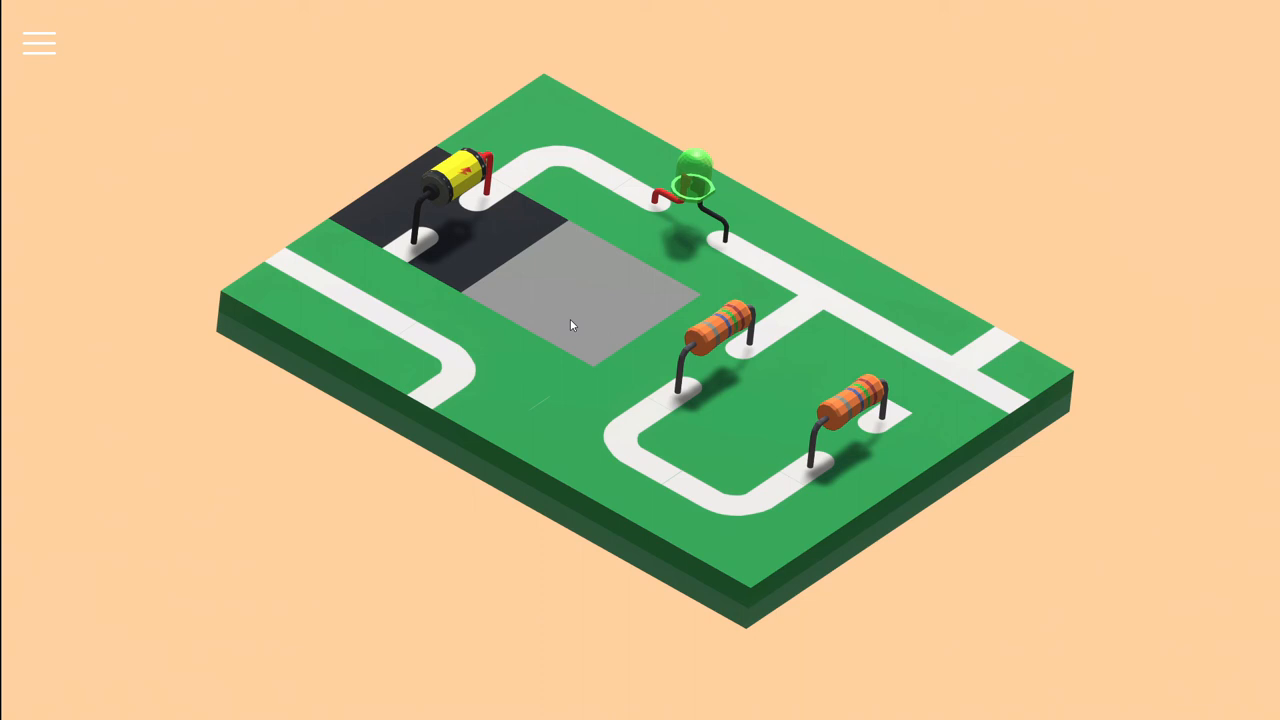
{"action": "mouse_move", "coordinate": [428, 363]}
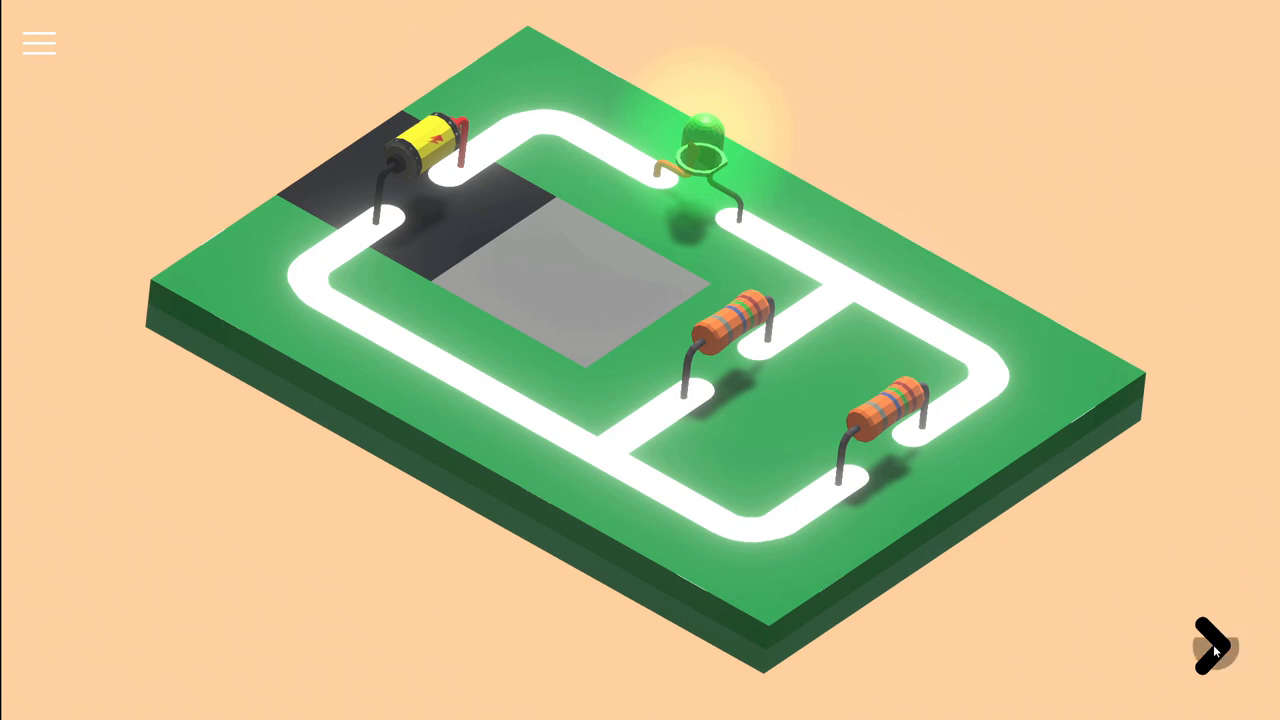
{"action": "left_click", "coordinate": [1213, 645]}
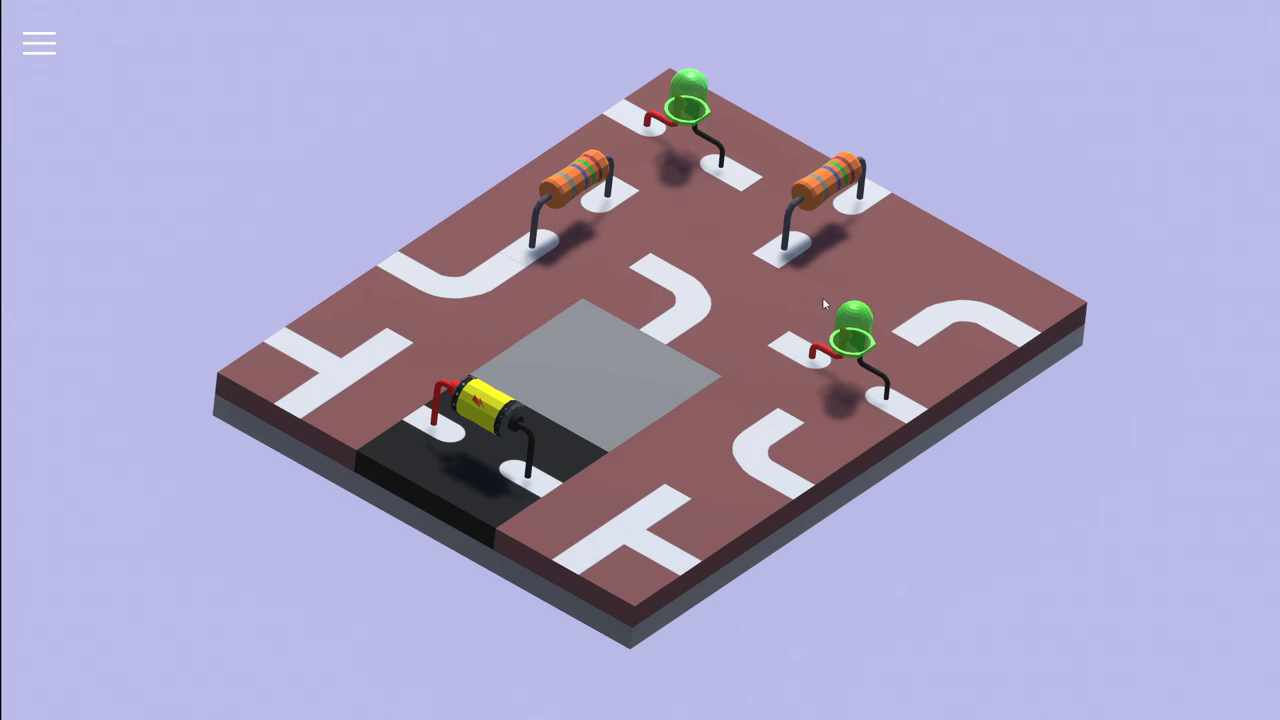
{"action": "mouse_move", "coordinate": [757, 254]}
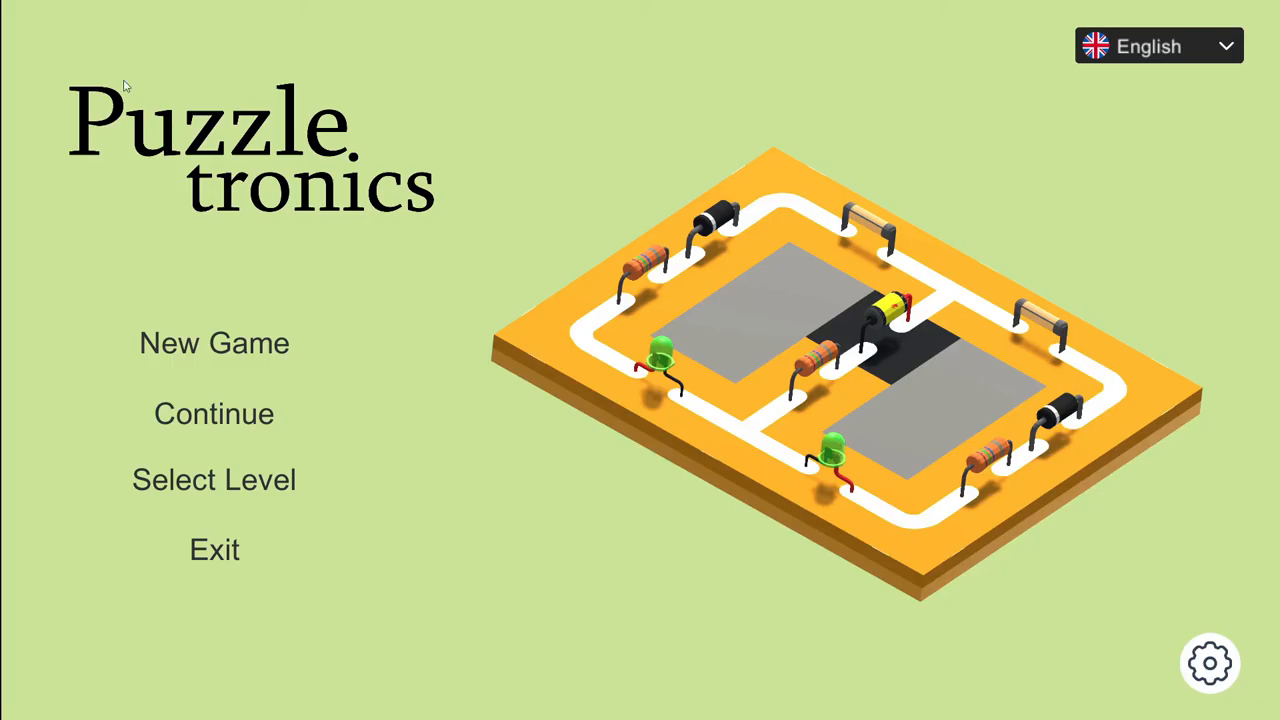
{"action": "mouse_move", "coordinate": [1265, 163]}
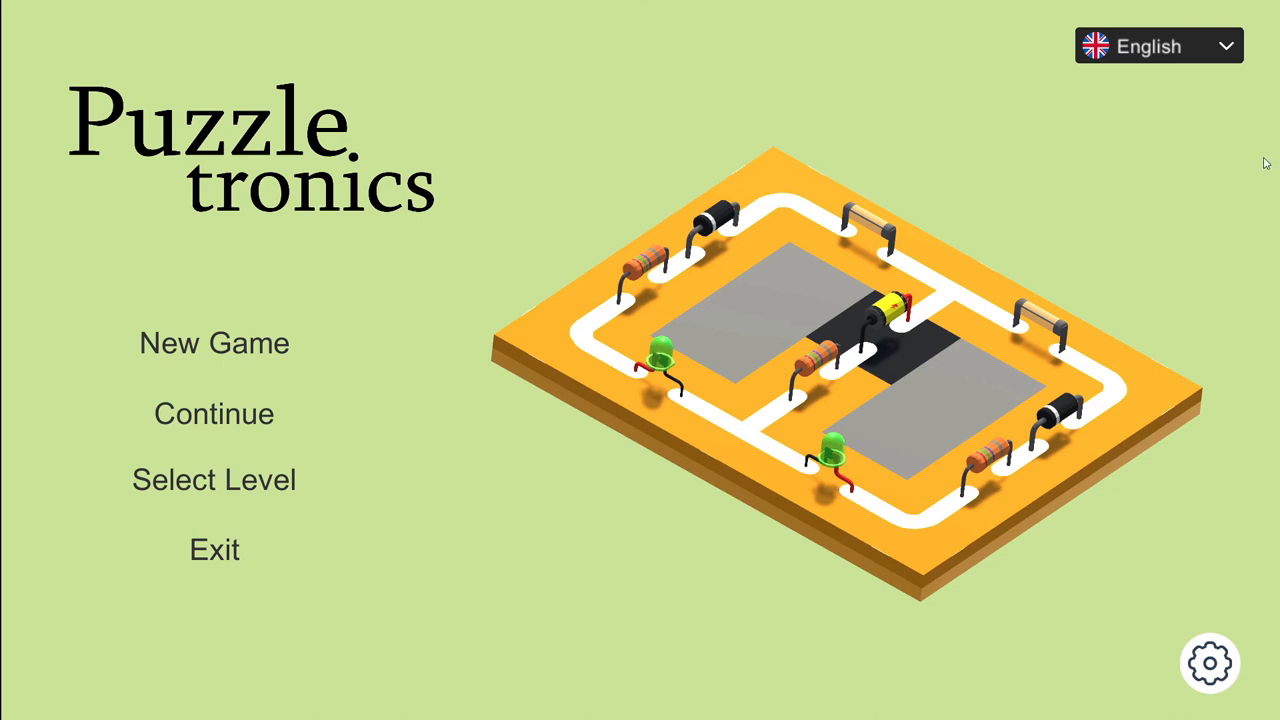
{"action": "mouse_move", "coordinate": [1276, 305]}
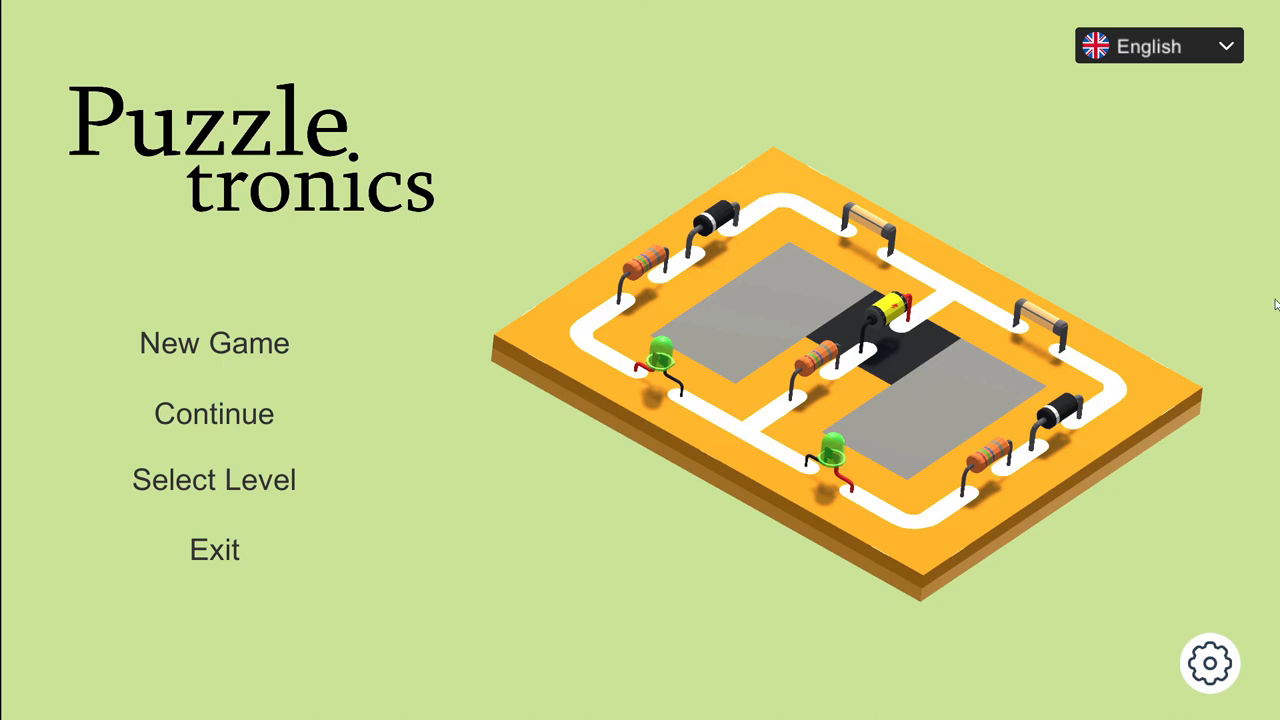